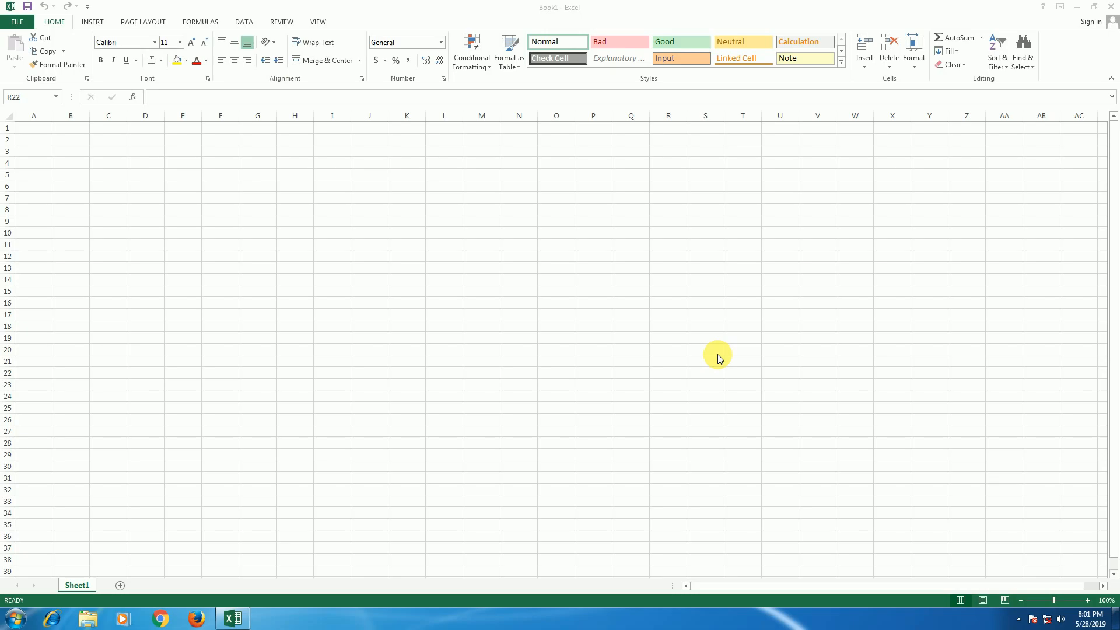
mouse_move(317, 306)
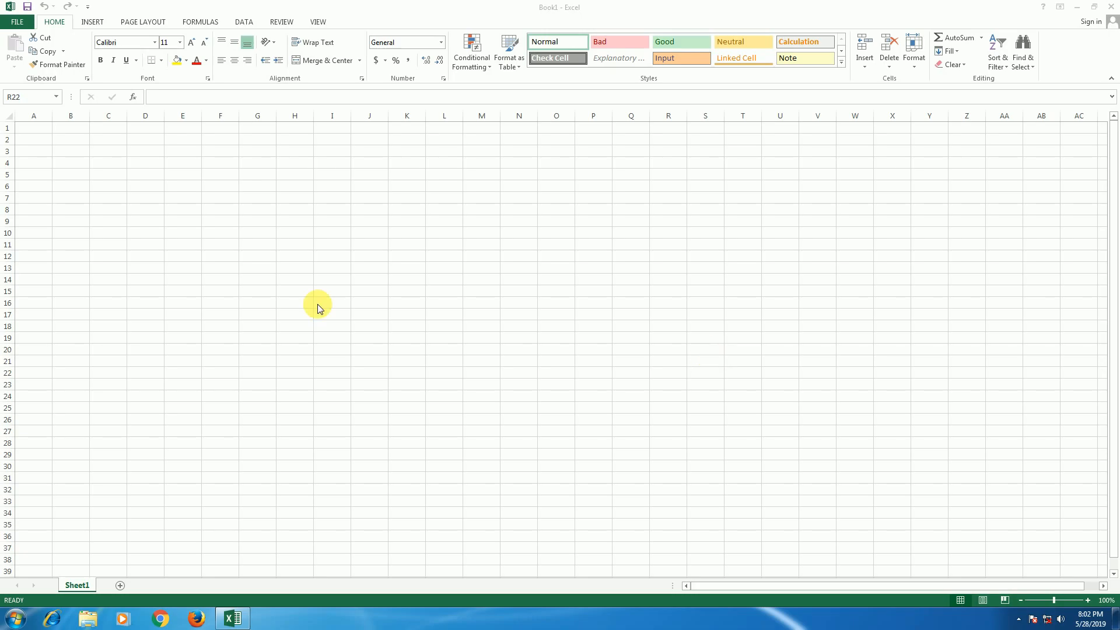
Step: Enter java in A1 and programing in A2
click(667, 372)
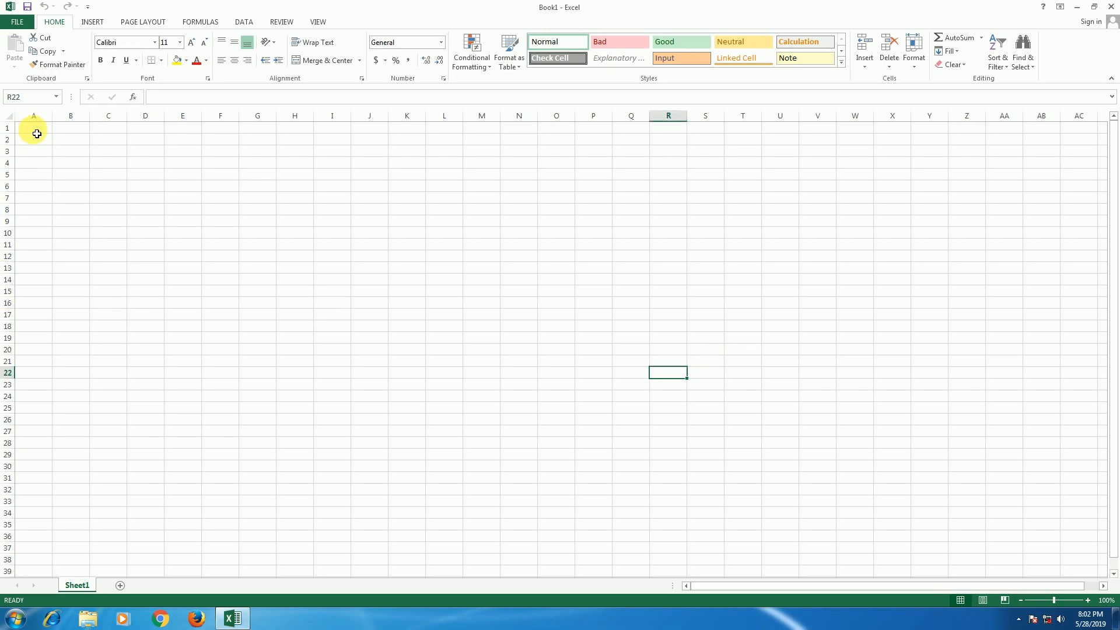
click(32, 128)
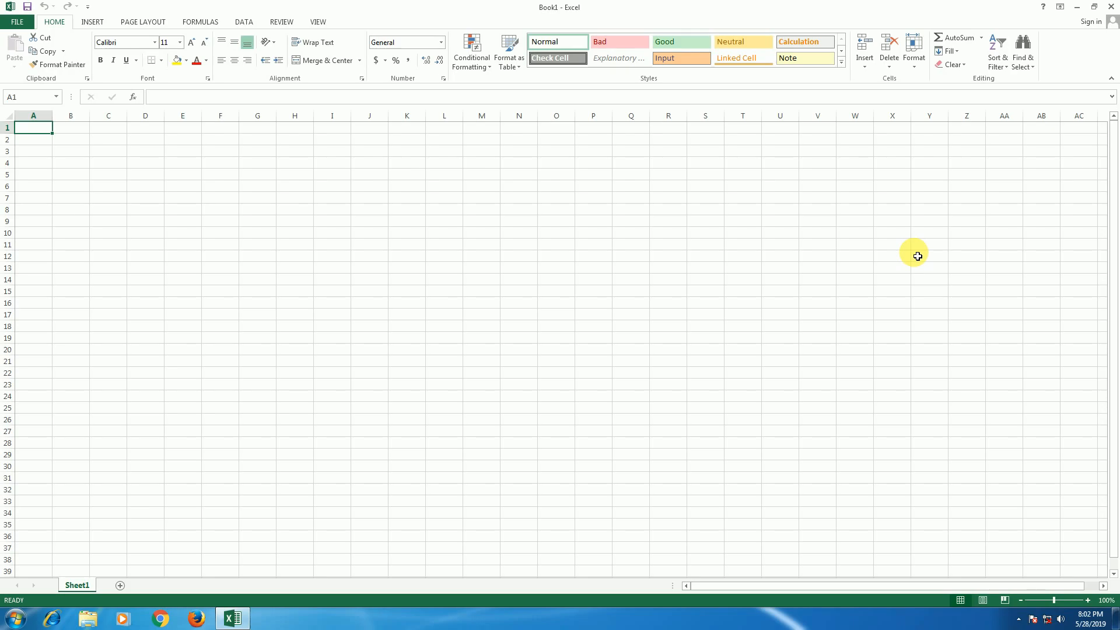
text(java)
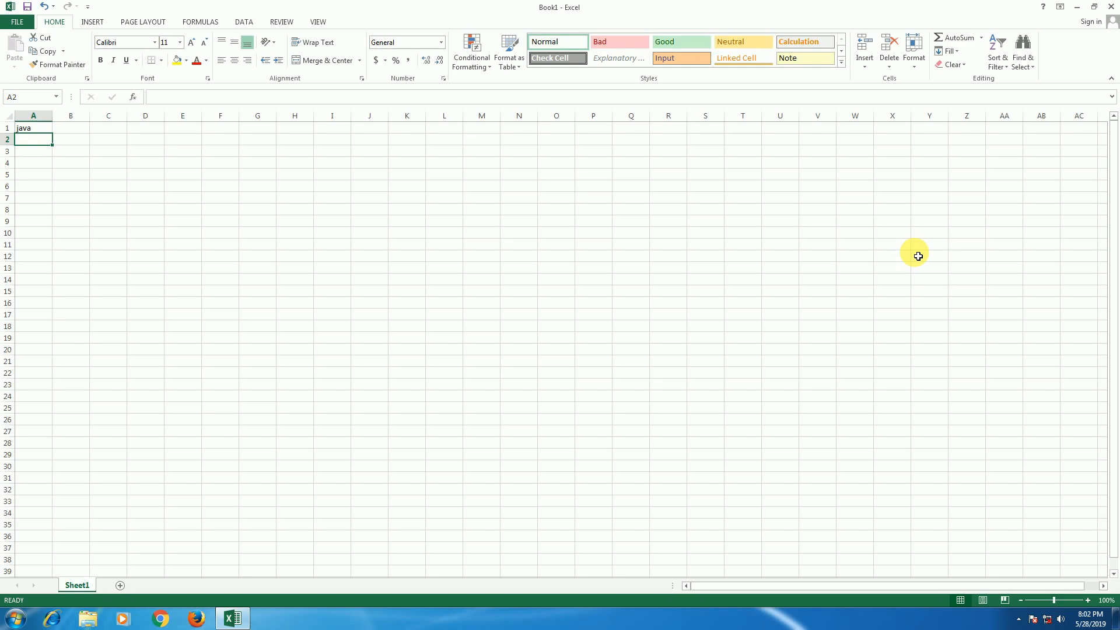
text(program)
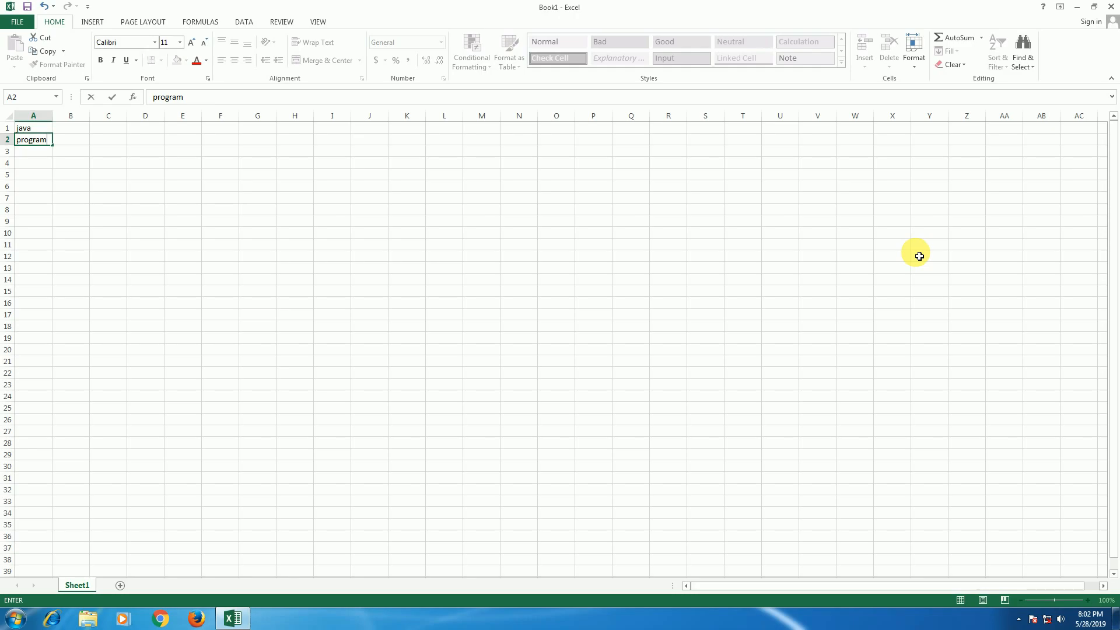
text(ing)
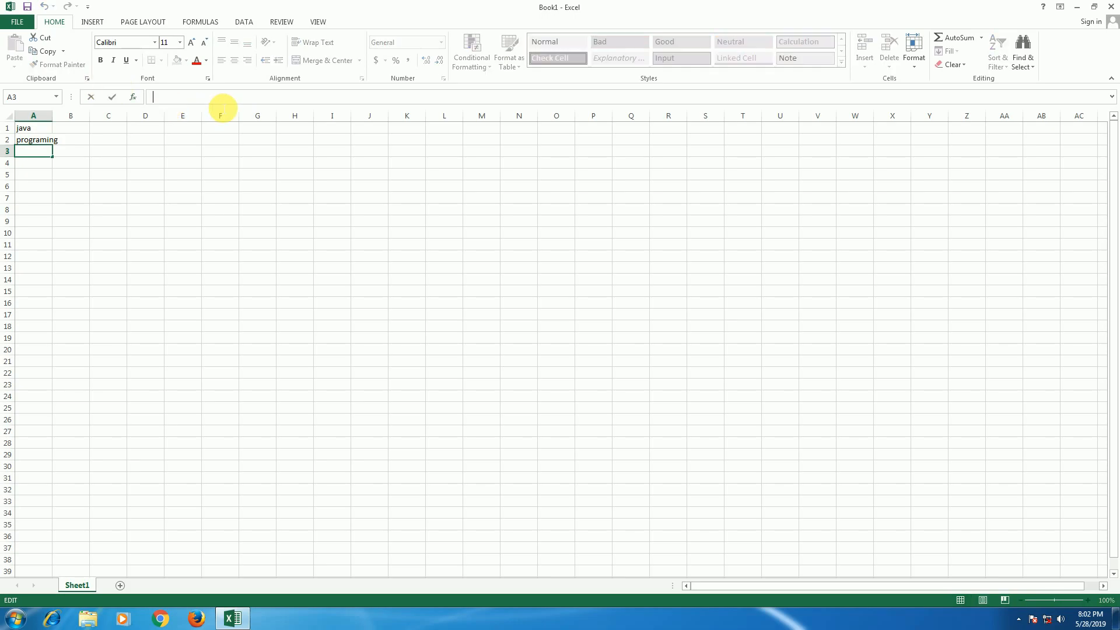
mouse_move(425, 157)
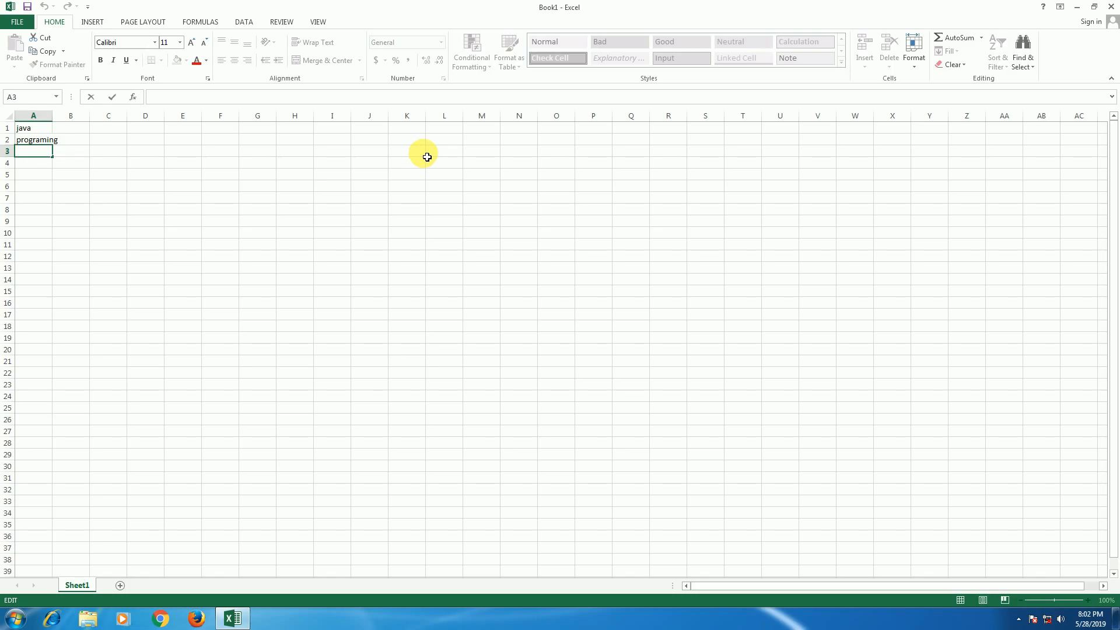
Step: Enter =CONCATENATE(A1,A2) in A3 to join the two words into javaprograming
text(+)
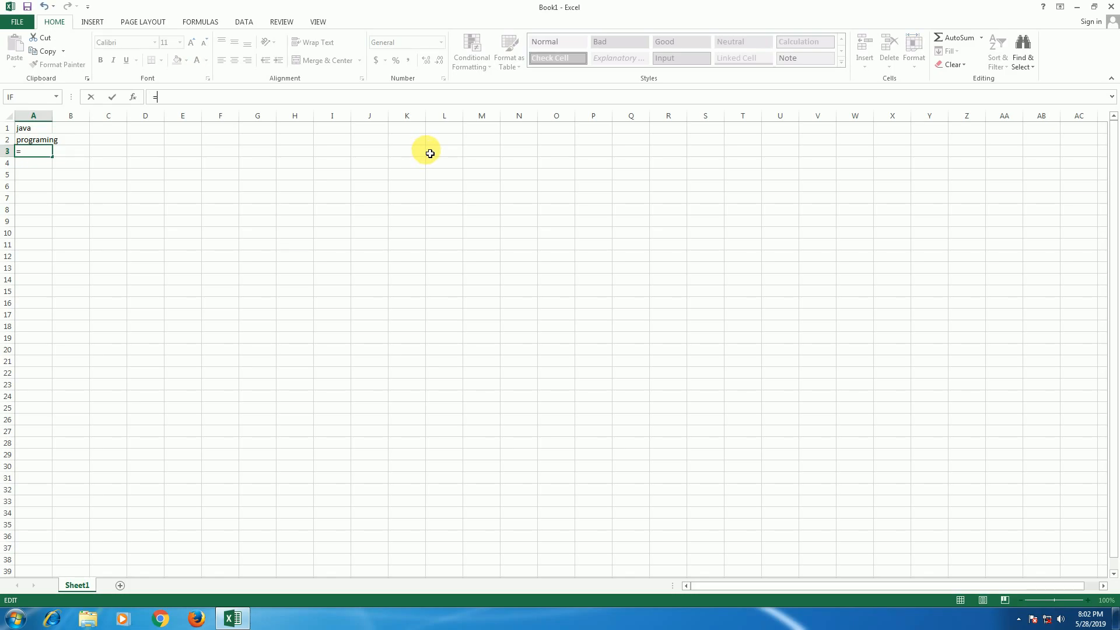
mouse_move(431, 150)
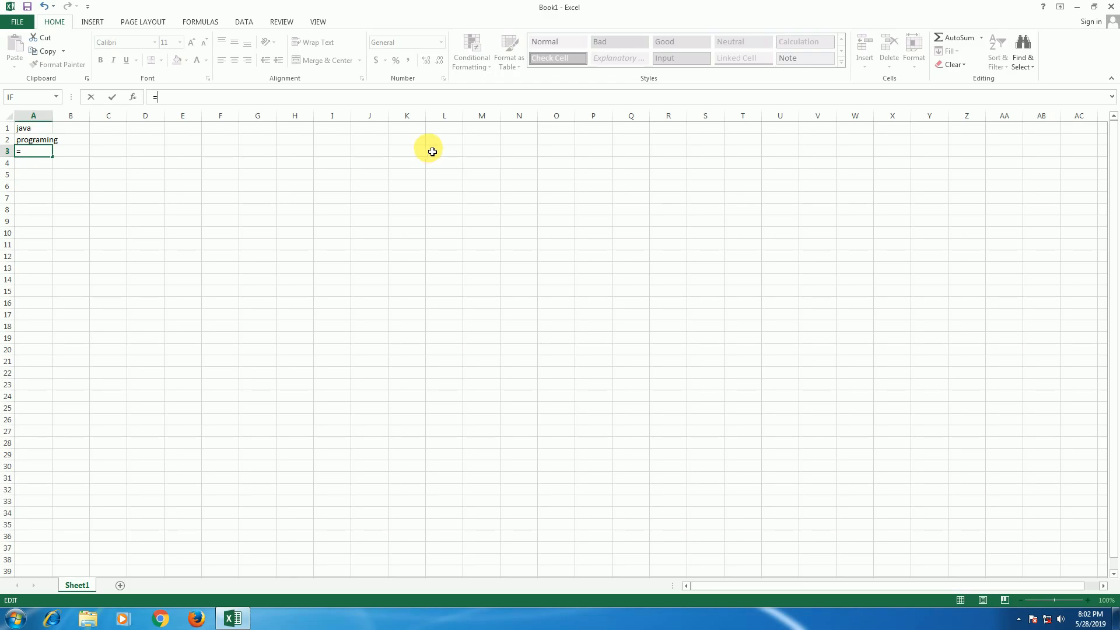
text(co)
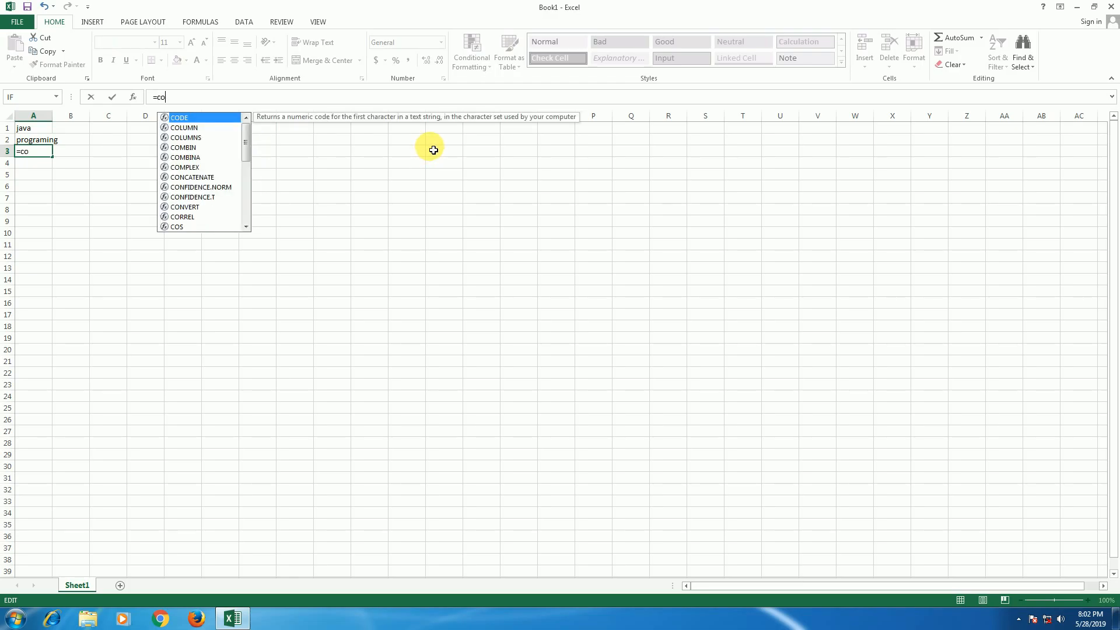
text(nc)
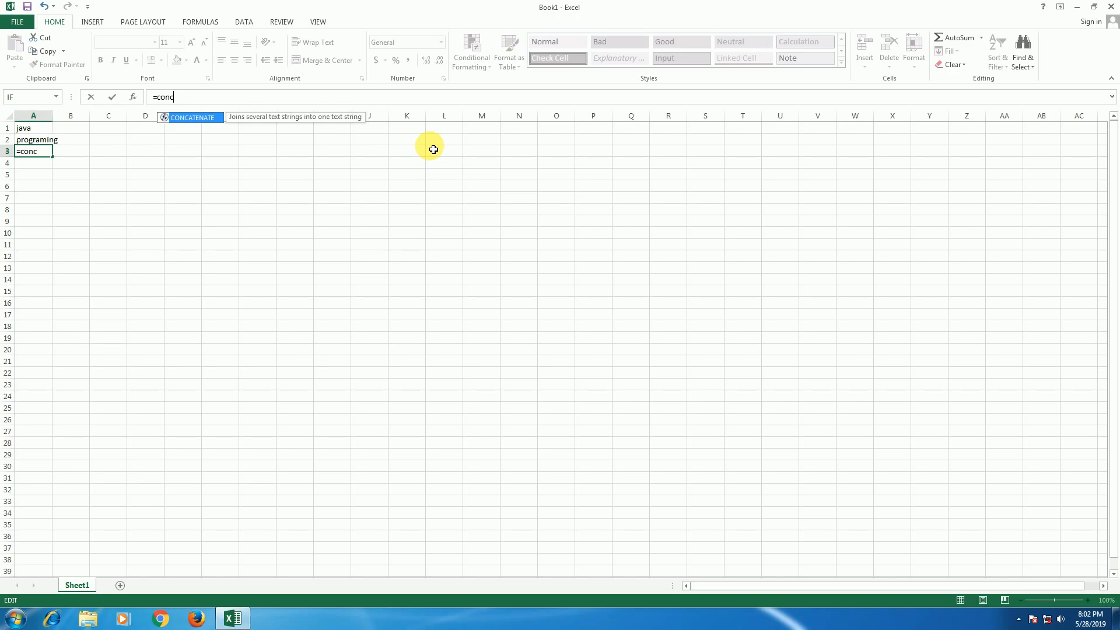
text(at)
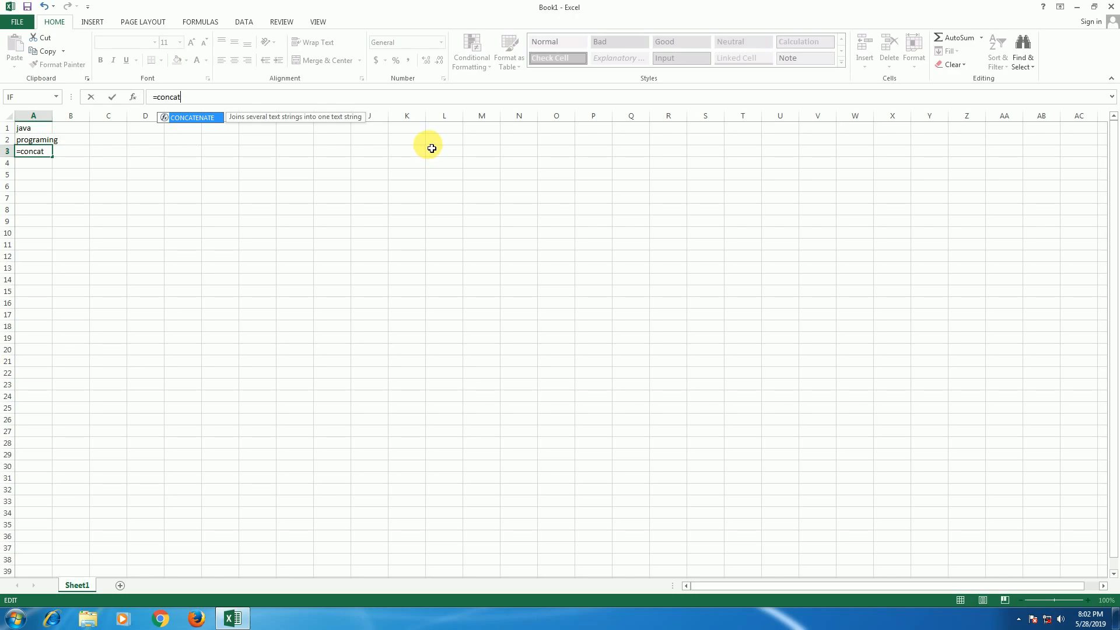
text(enat)
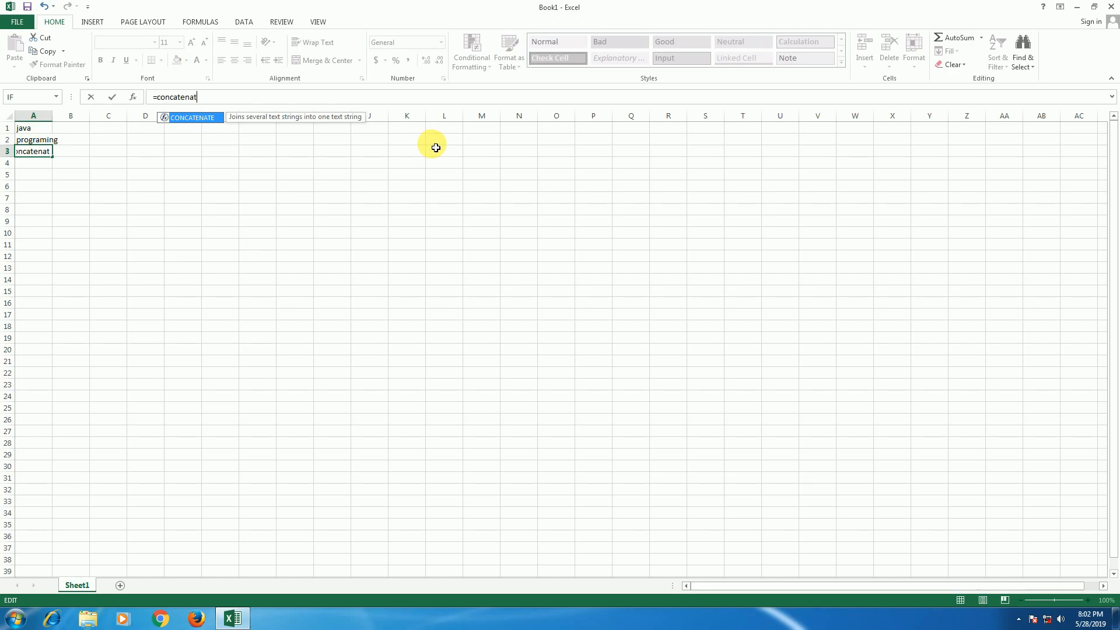
text(e)
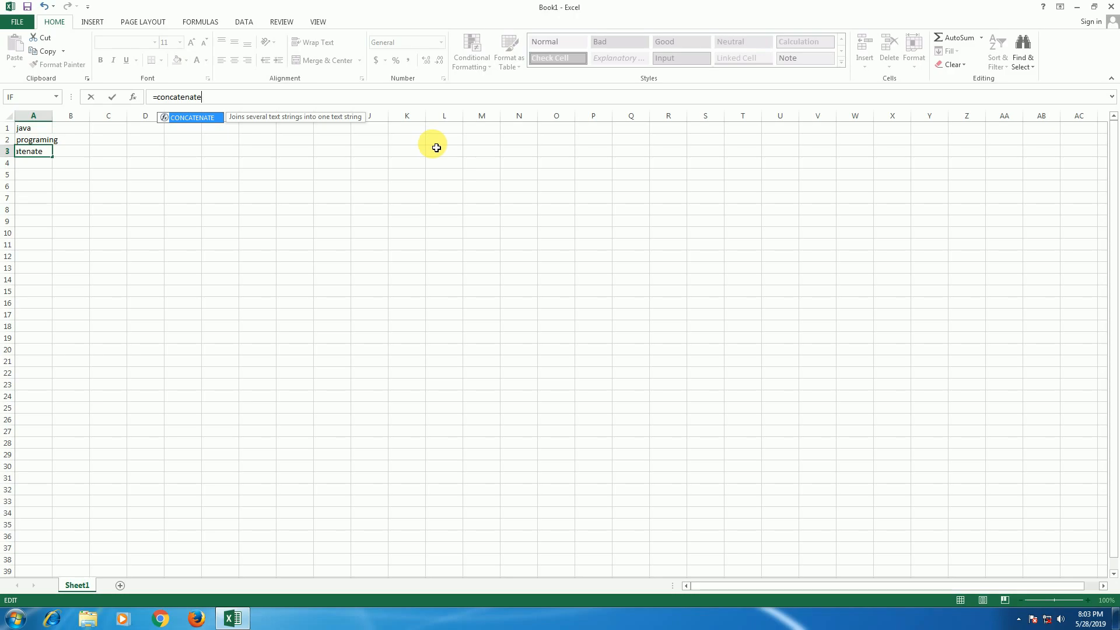
text(()
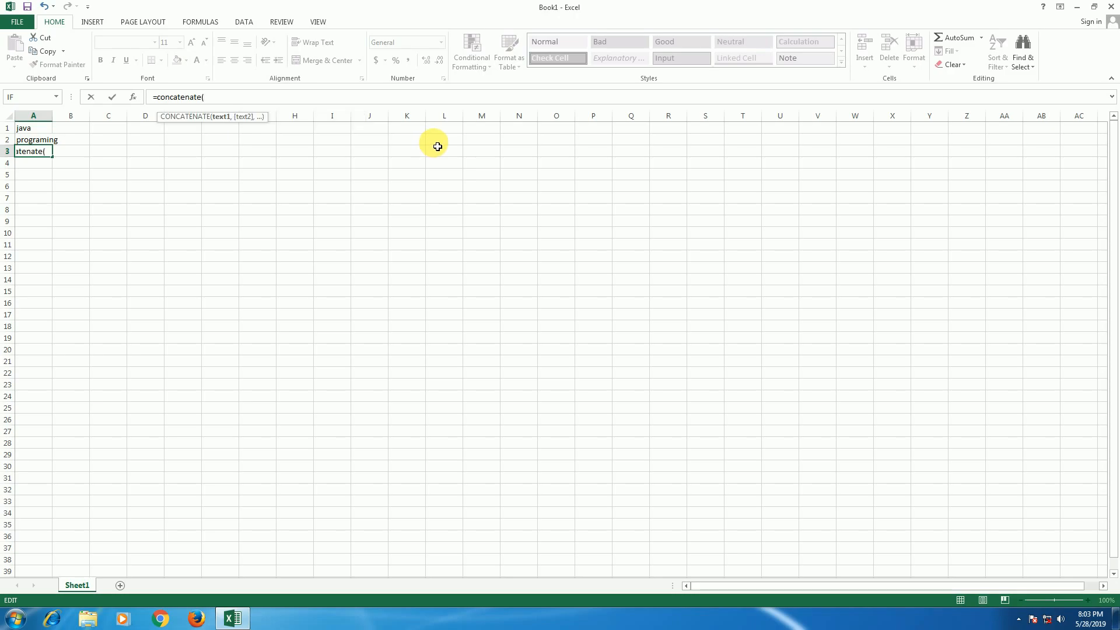
click(33, 128)
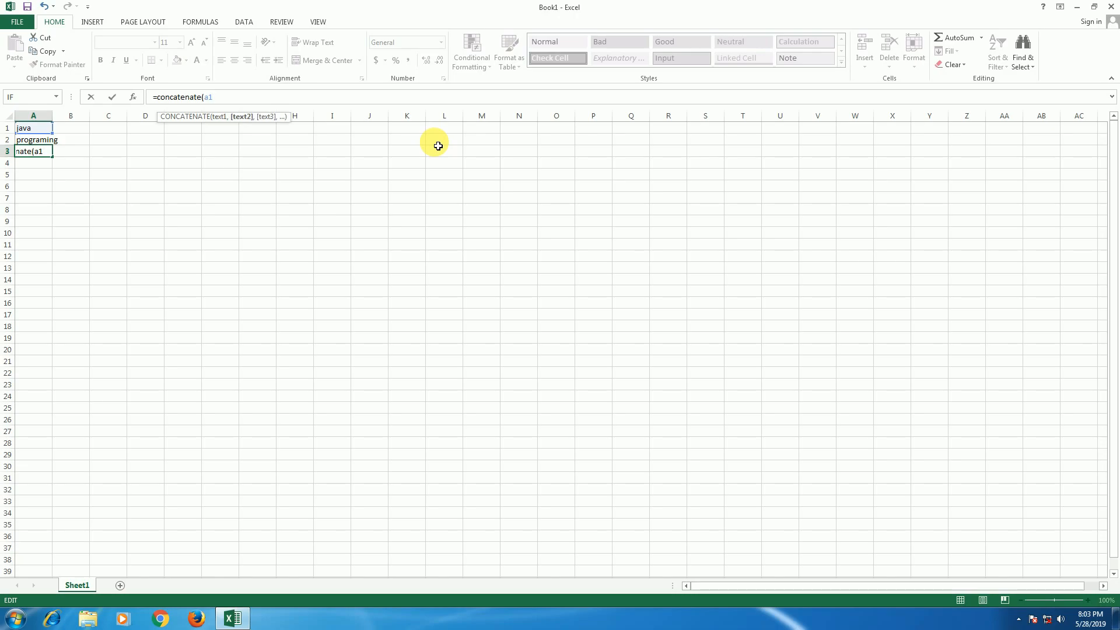
text(,a2))
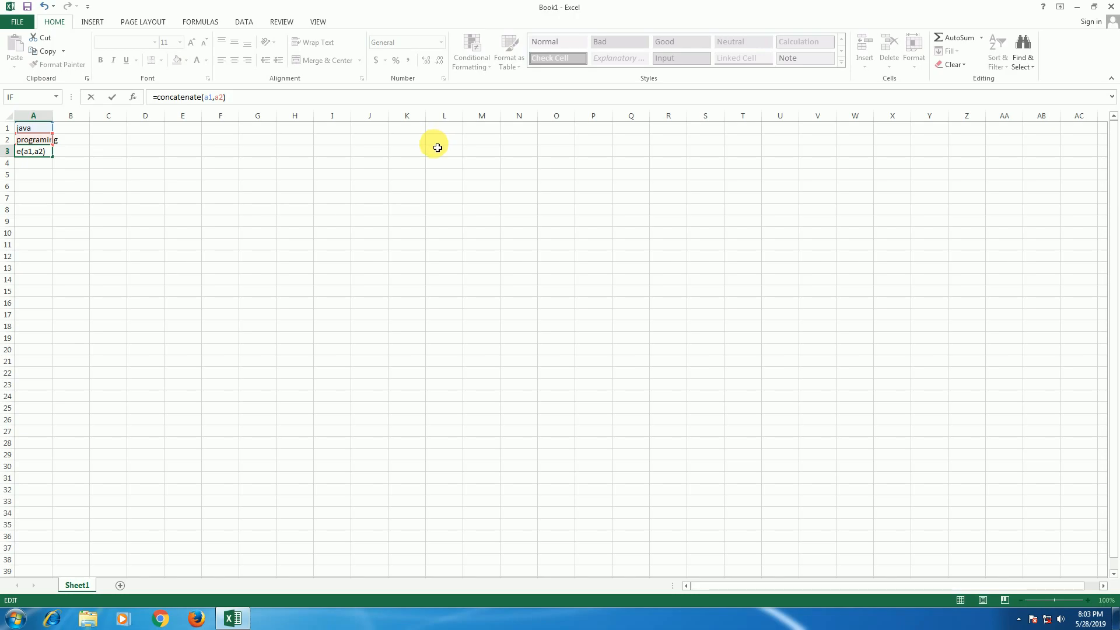
mouse_move(435, 150)
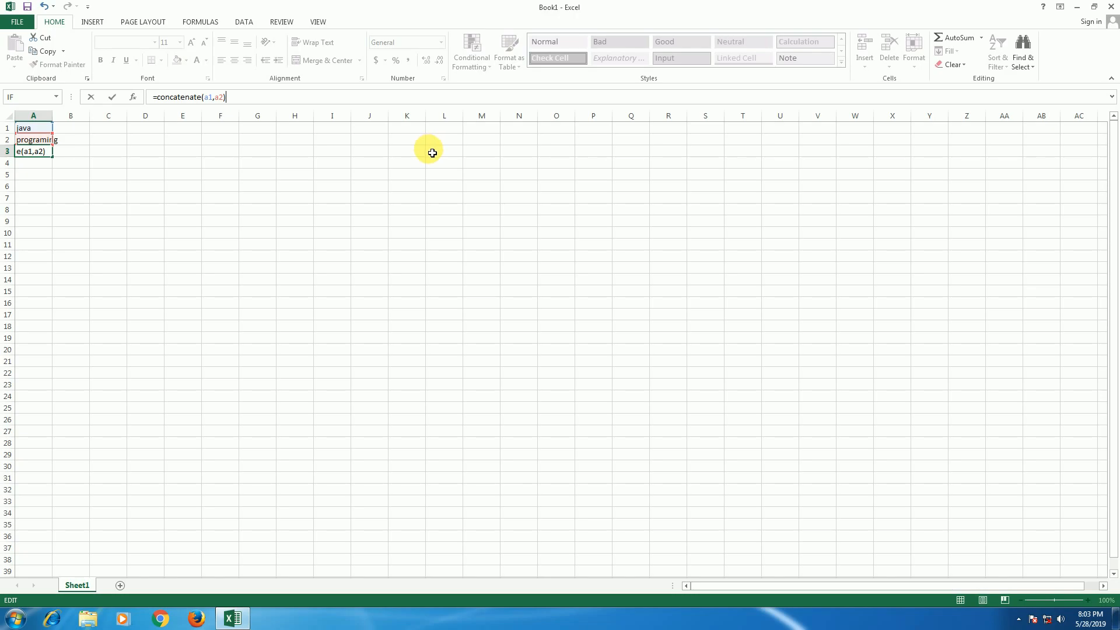
mouse_move(429, 155)
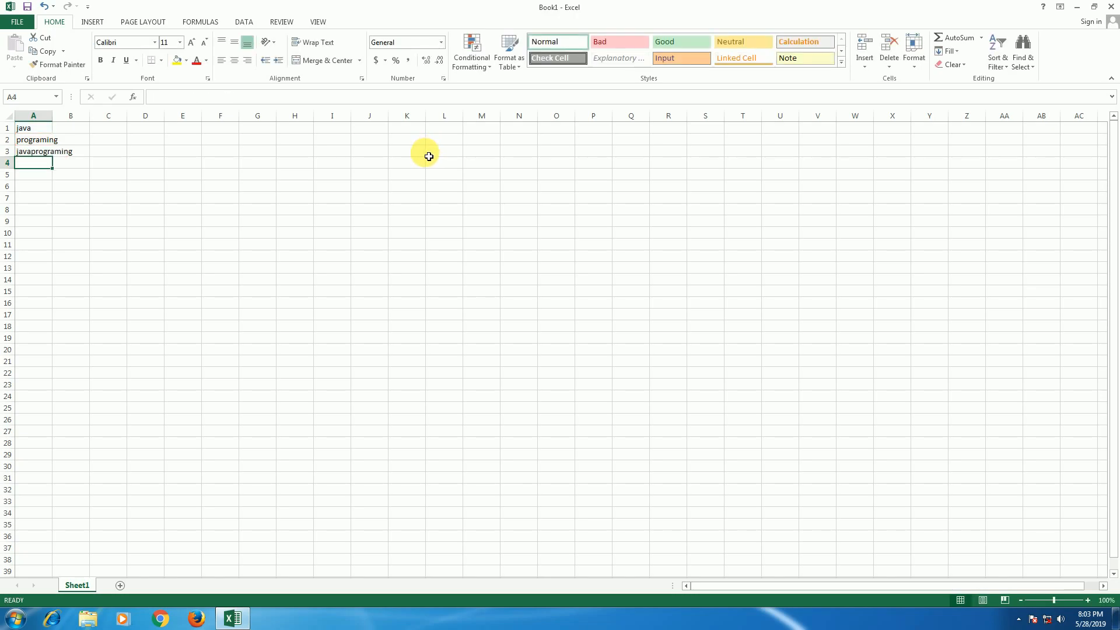
mouse_move(424, 159)
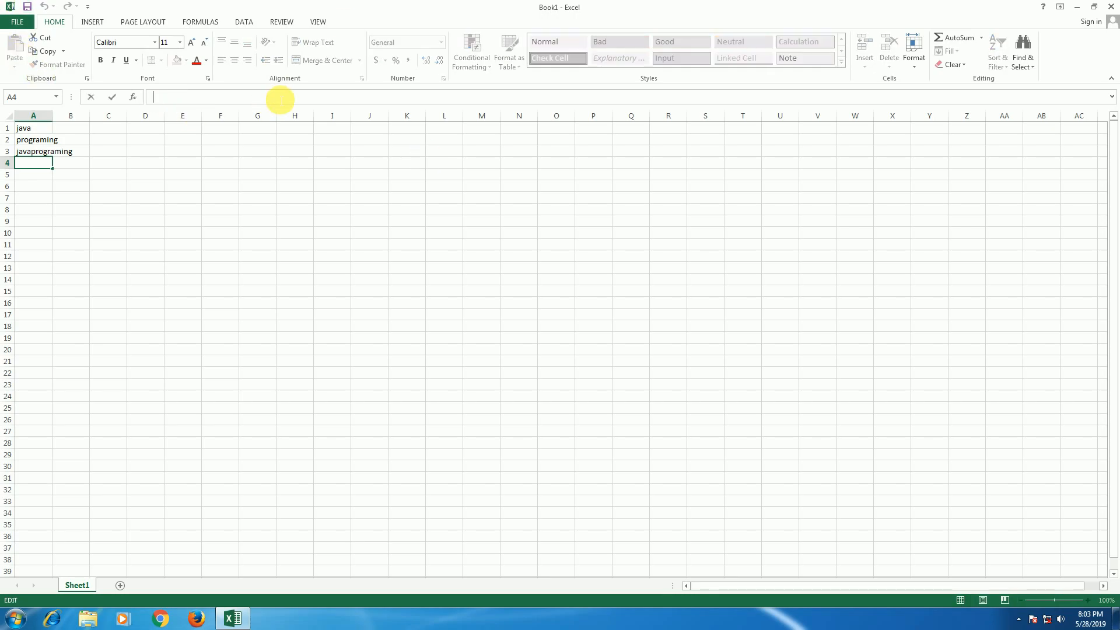
Step: Enter =LEN(A3) in A4, giving the character count 14
text(=)
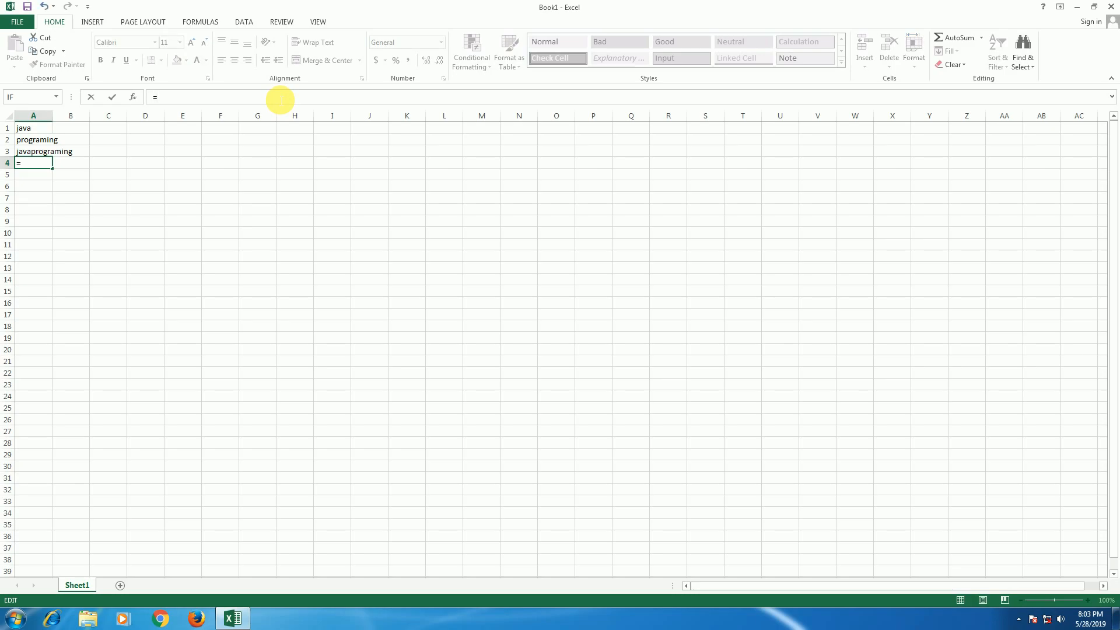
text(le)
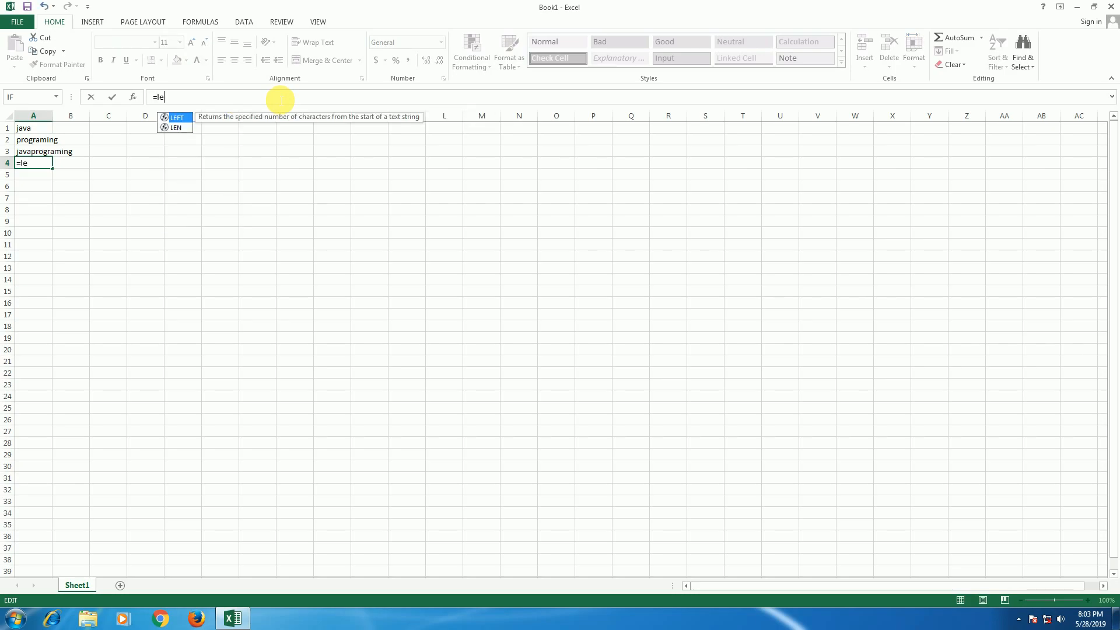
text(n)
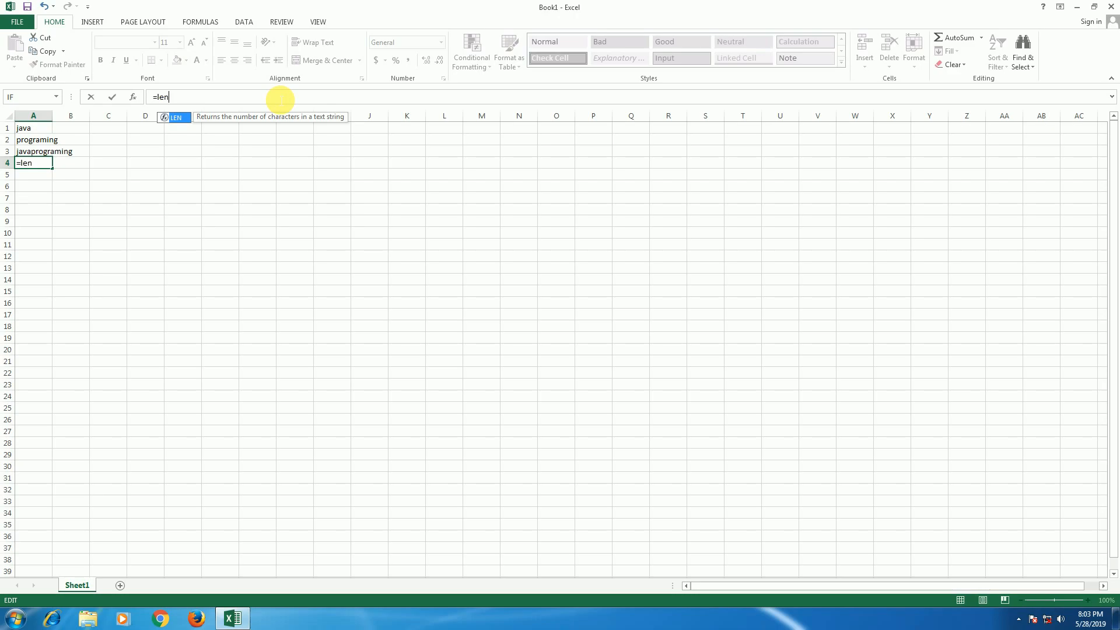
text(()
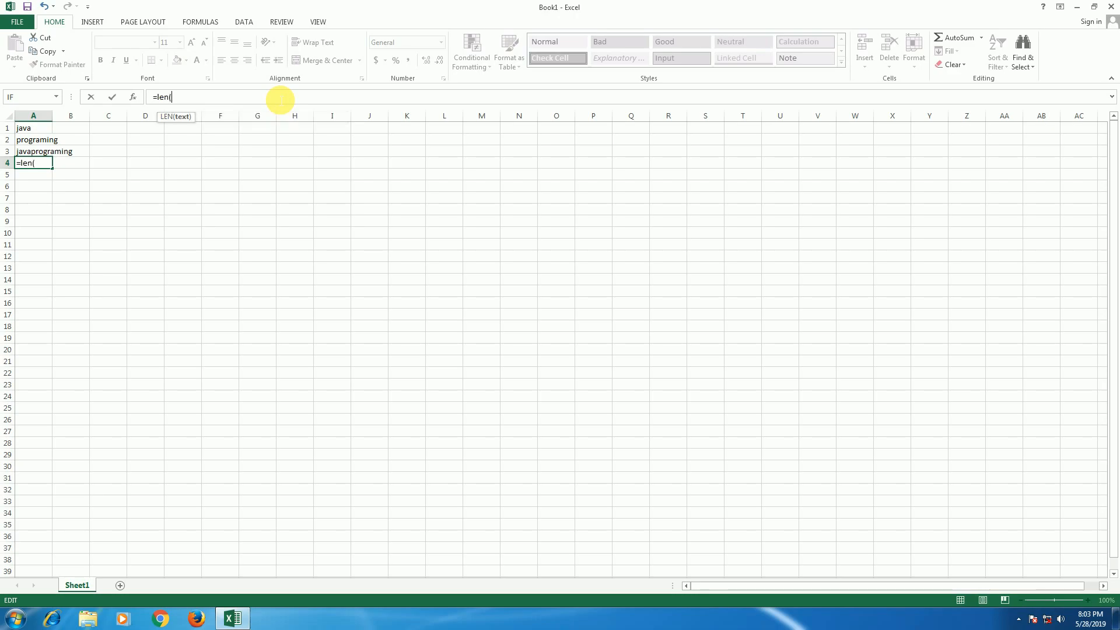
text(a3)
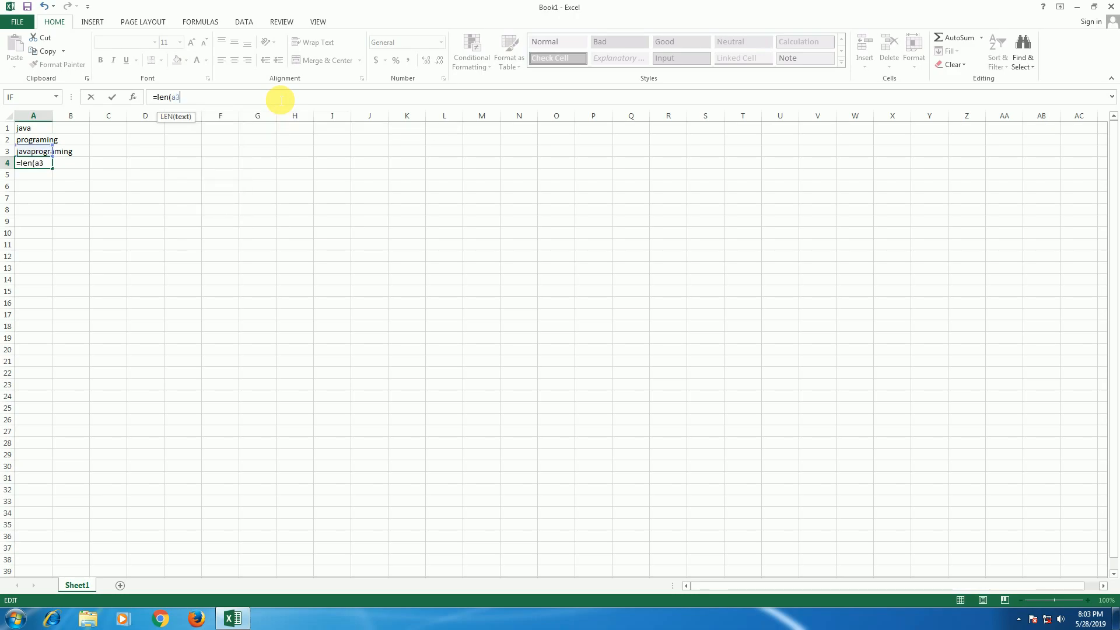
text())
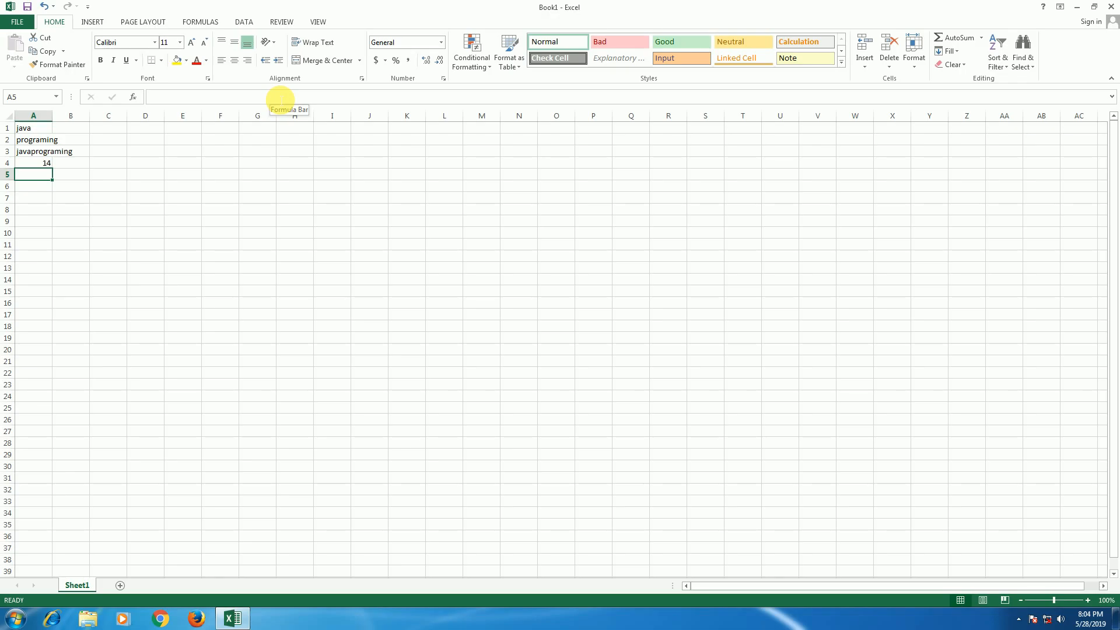
Step: Enter =TRIM(A3) in A5, giving javaprograming
text(=)
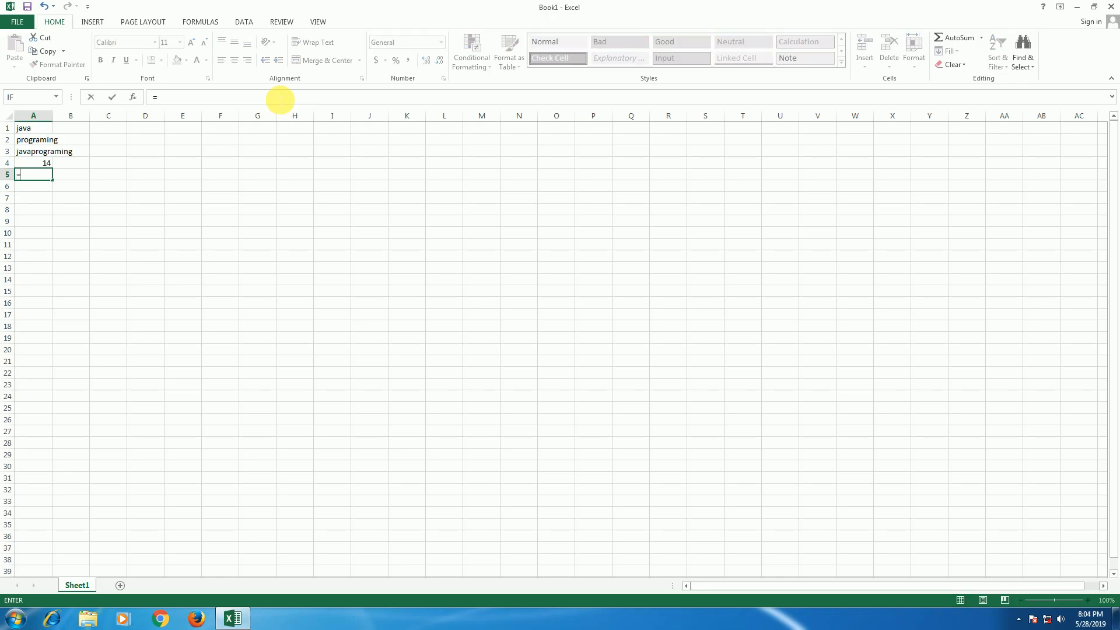
text(trim)
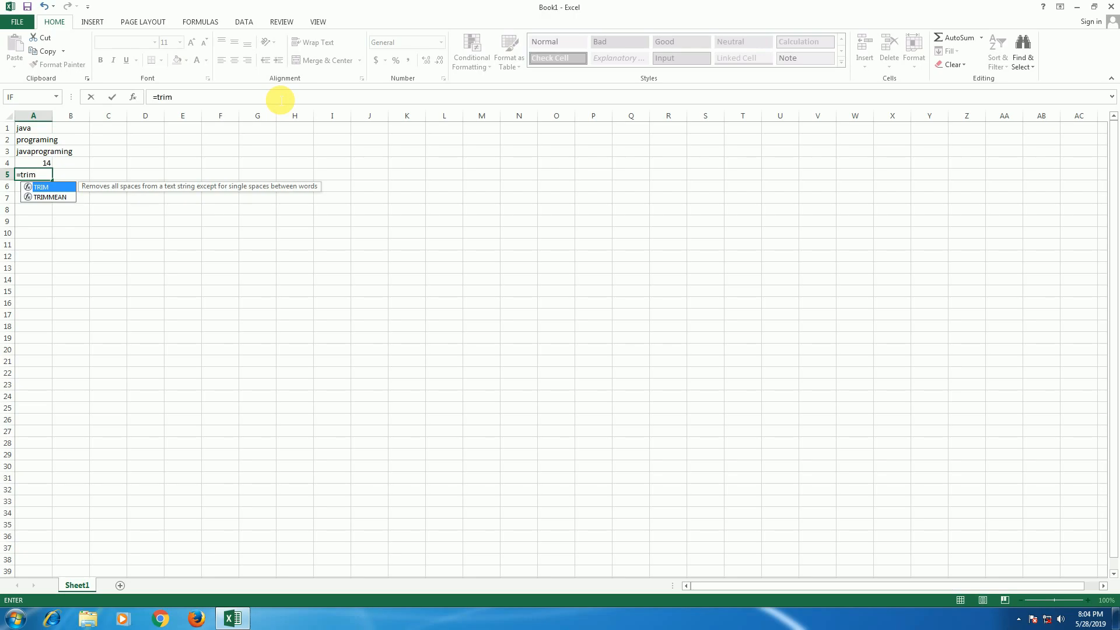
text((a)
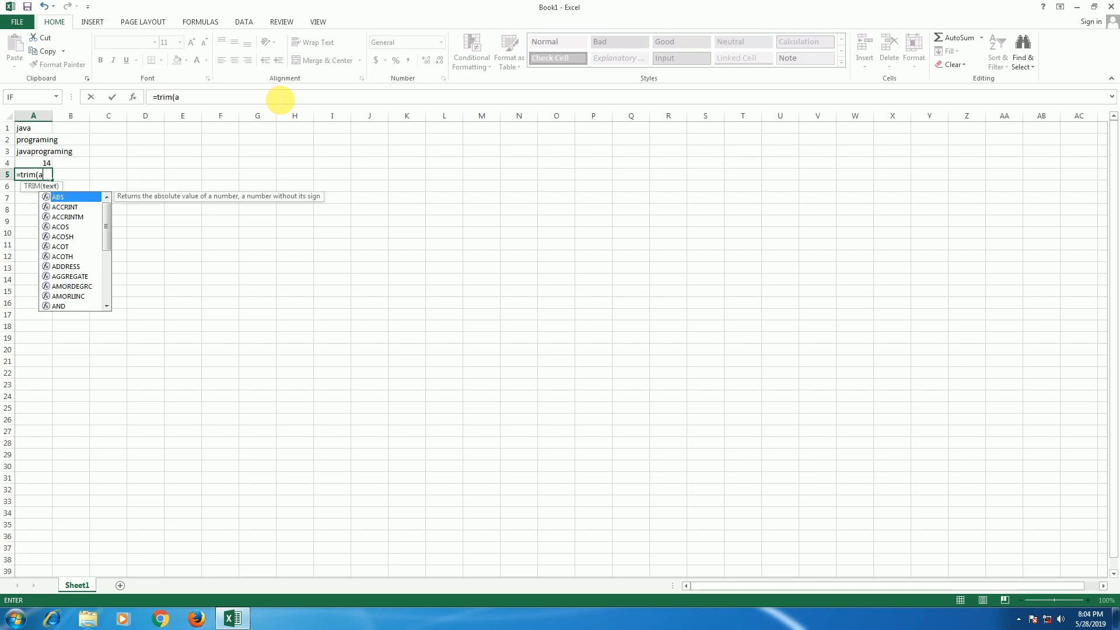
text(3)
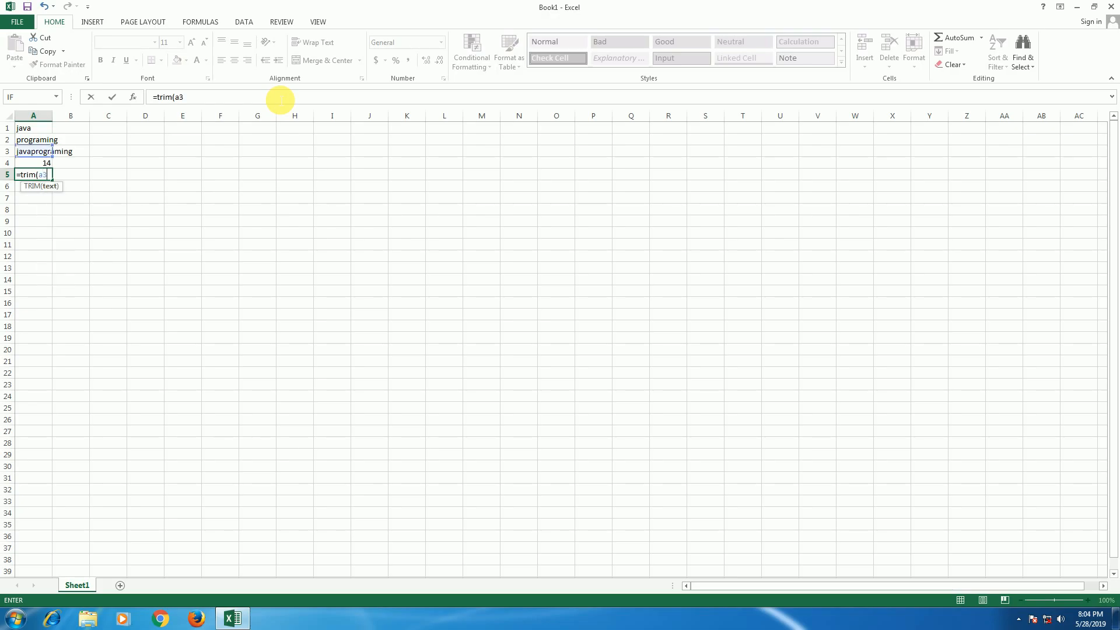
key(Enter)
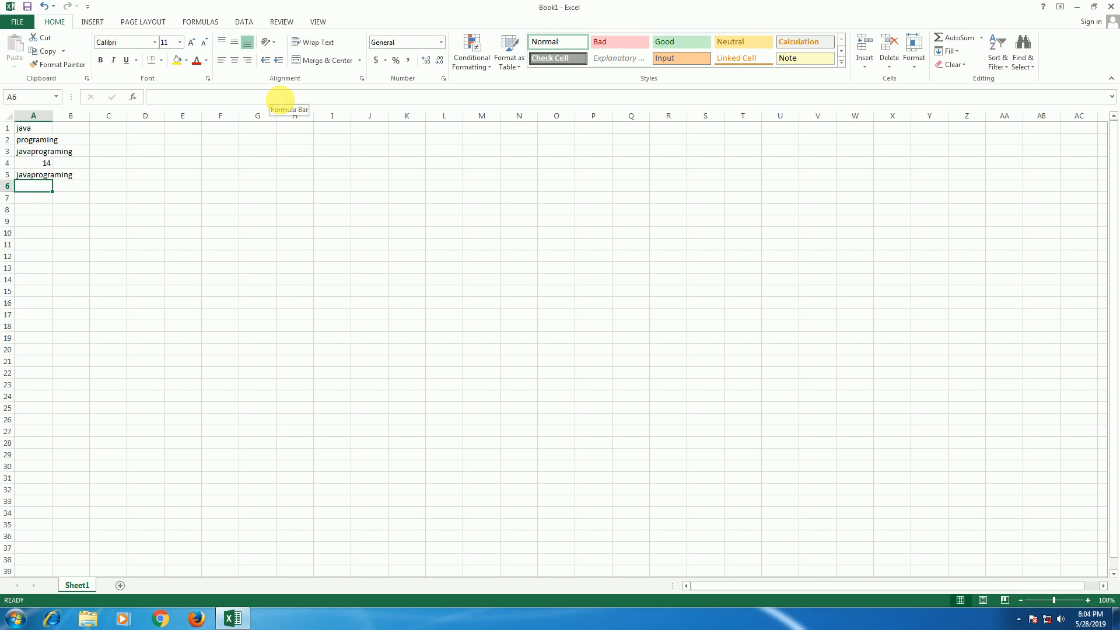
Step: Enter =UPPER(A3) in A6, giving JAVAPROGRAMING
text(=)
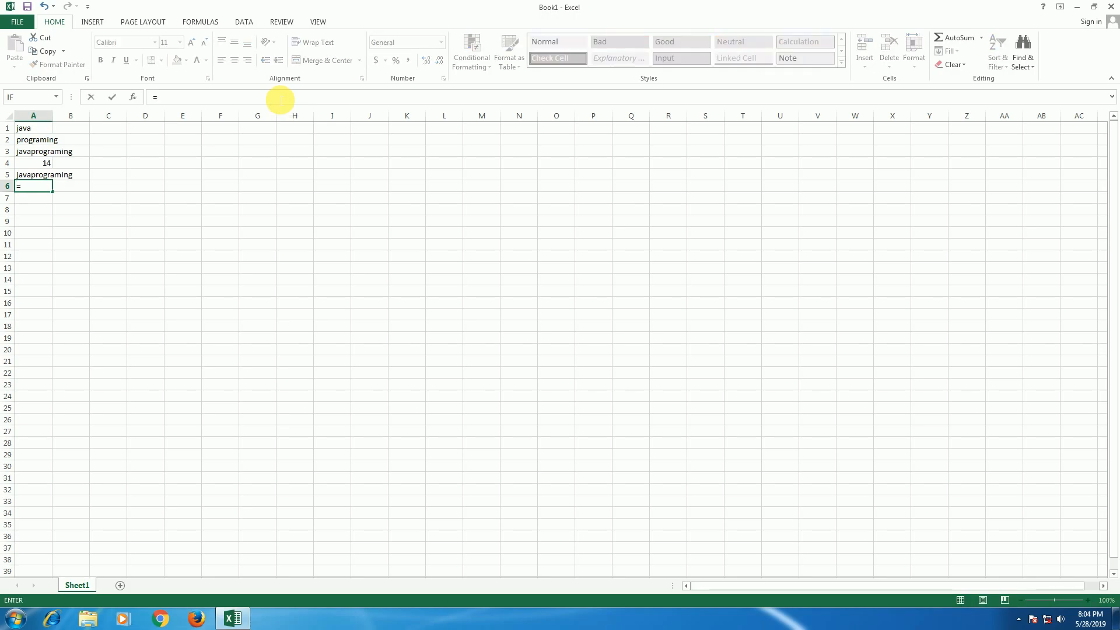
text(upp)
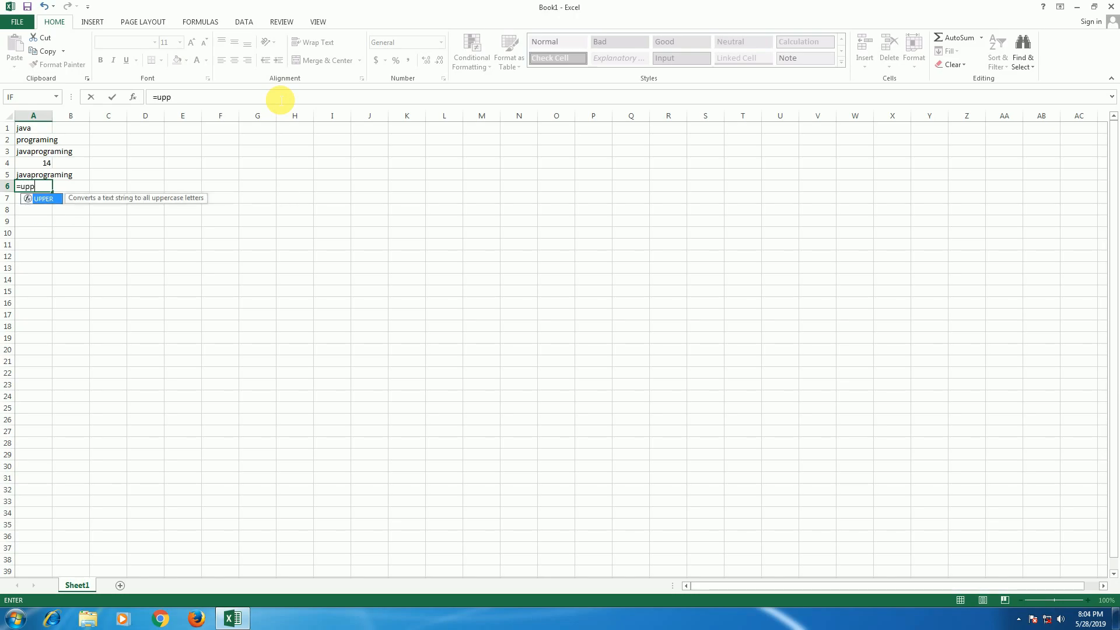
text(er)
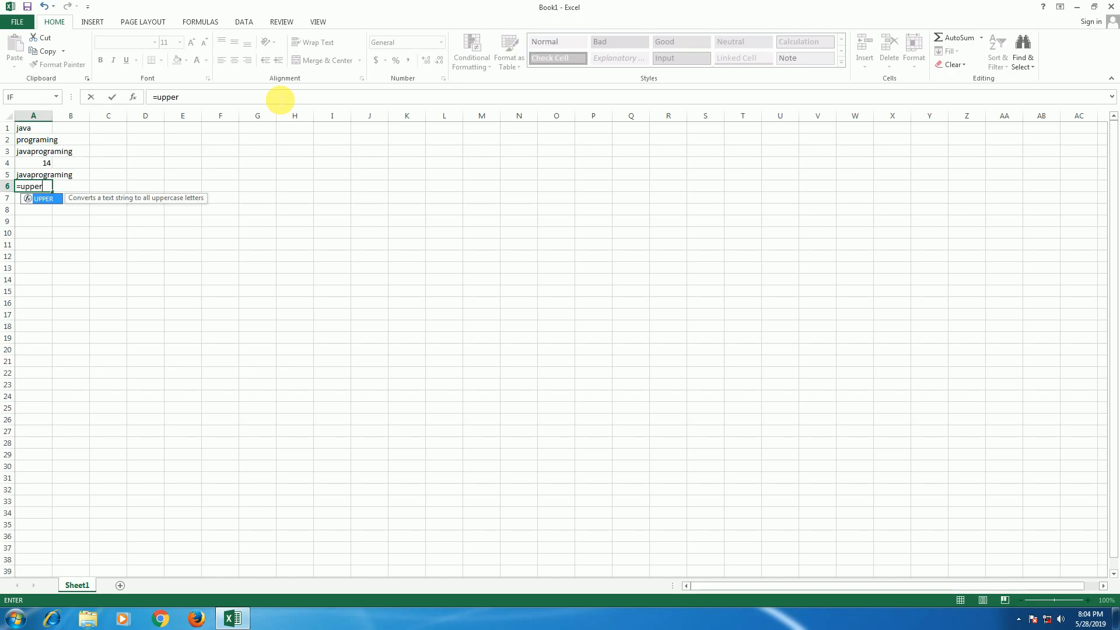
text((a3)
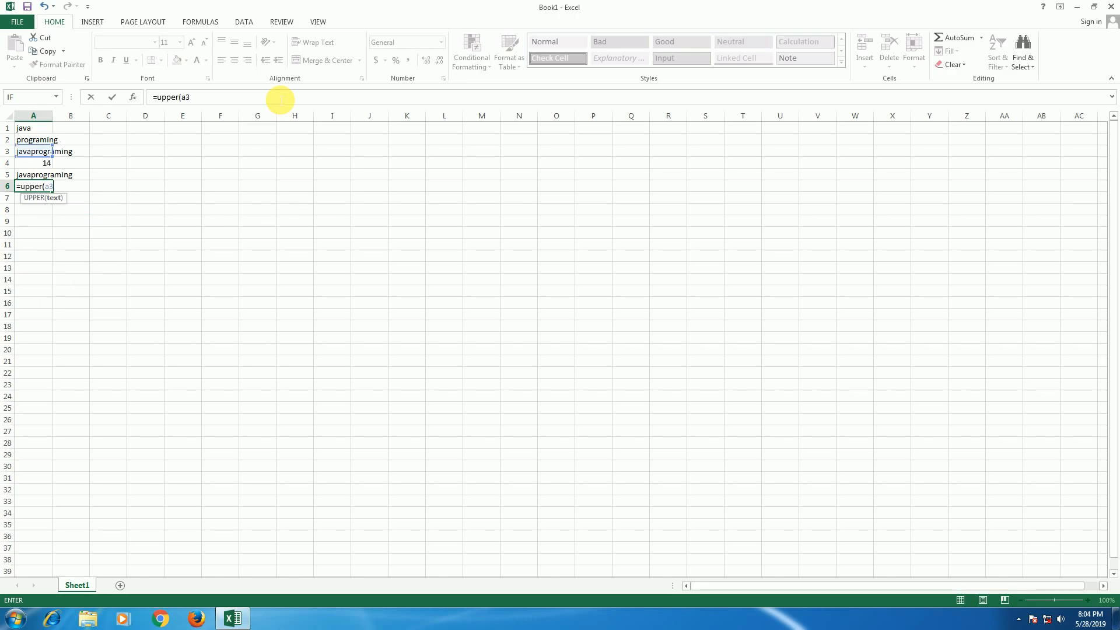
text())
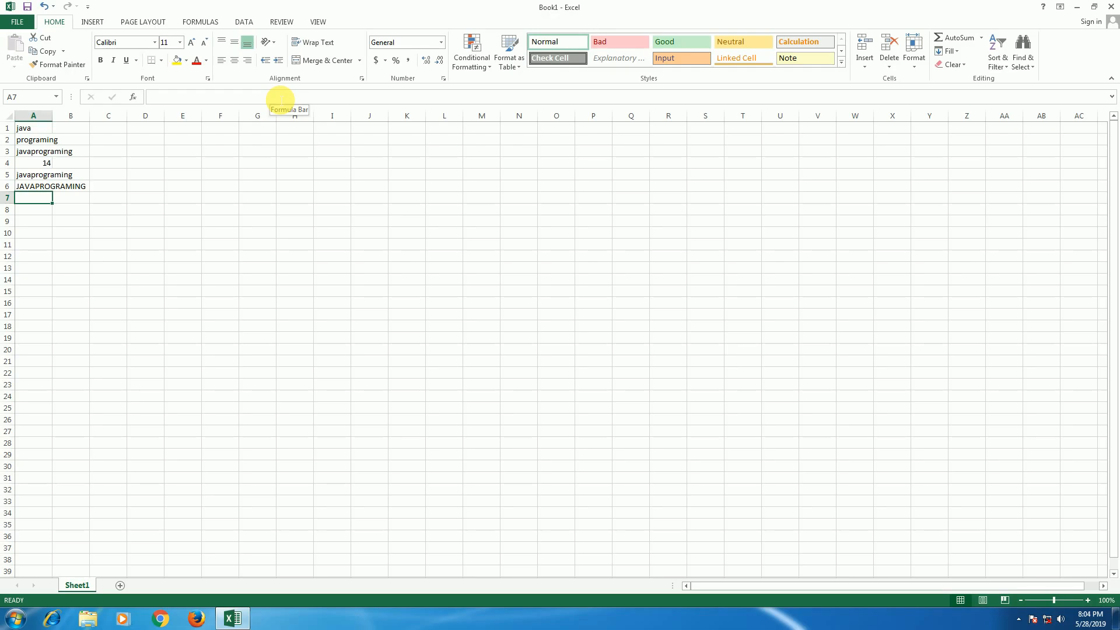
Step: Enter =LOWER(A3) in A7, giving javaprograming
text(=)
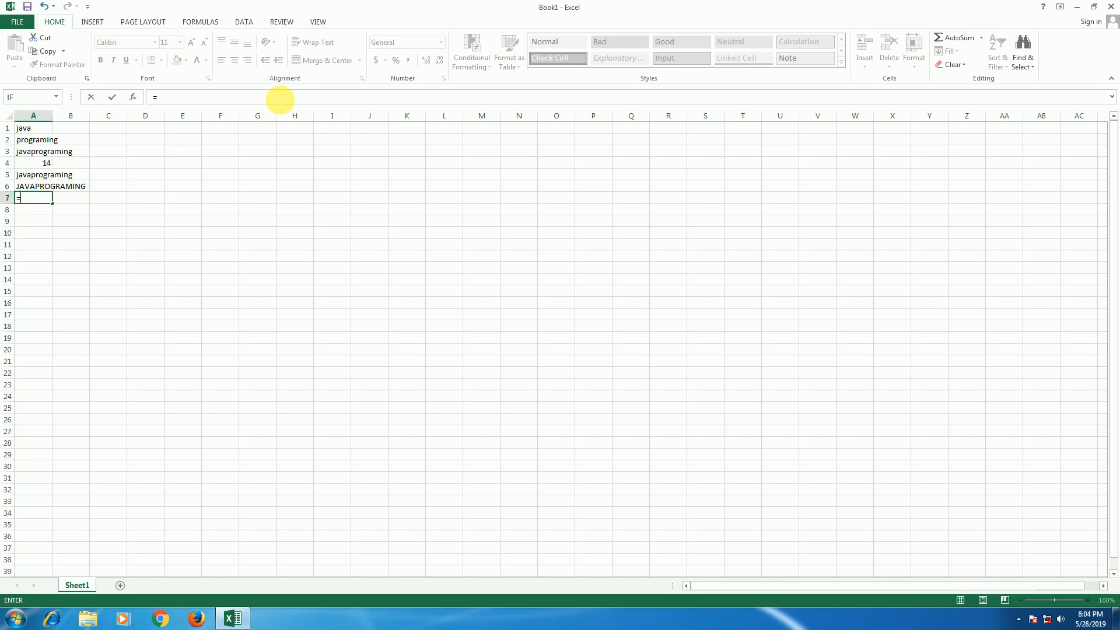
text(lo)
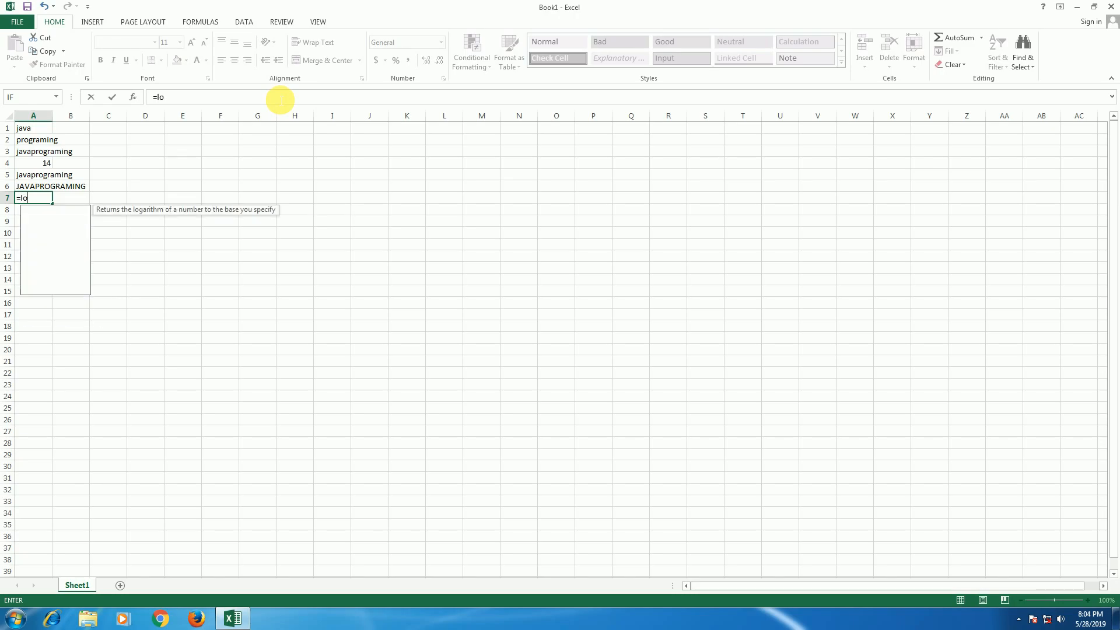
text(wer()
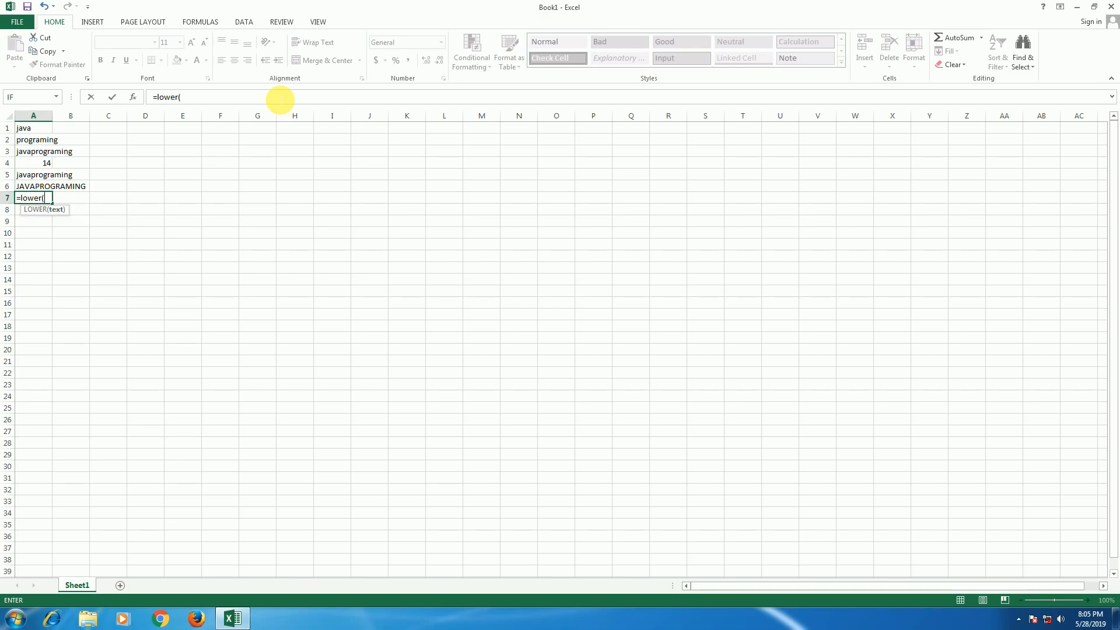
click(32, 151)
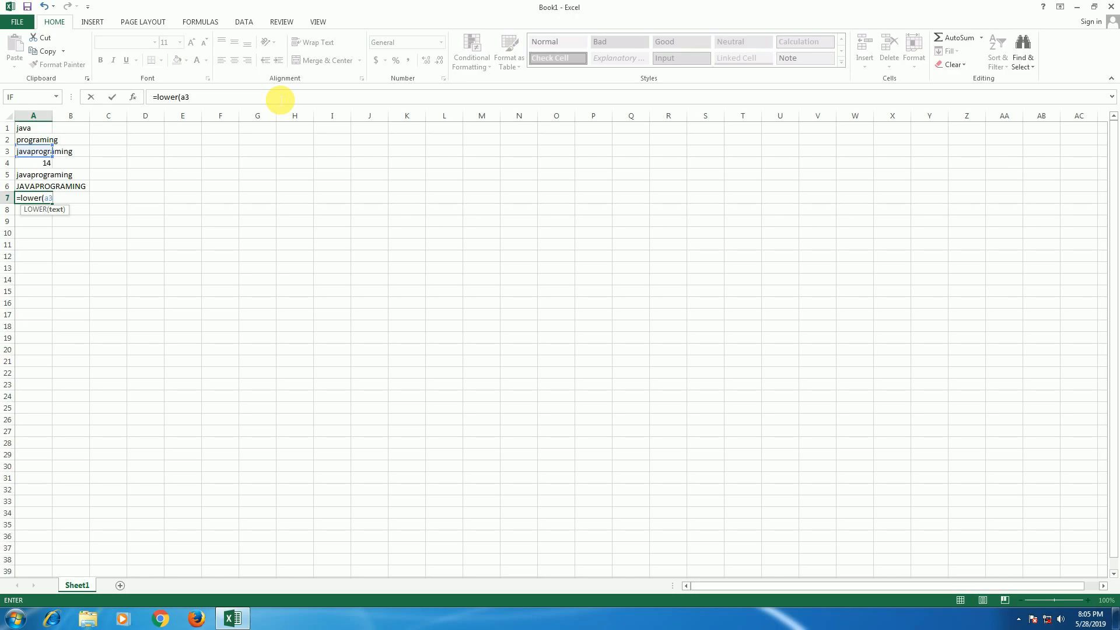
text())
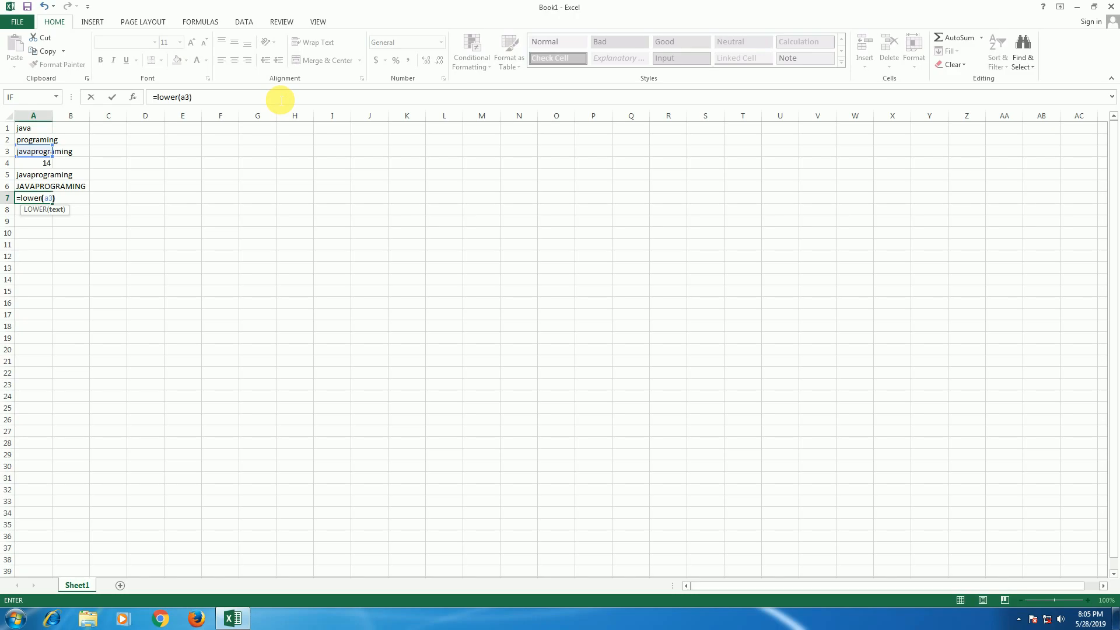
key(Enter)
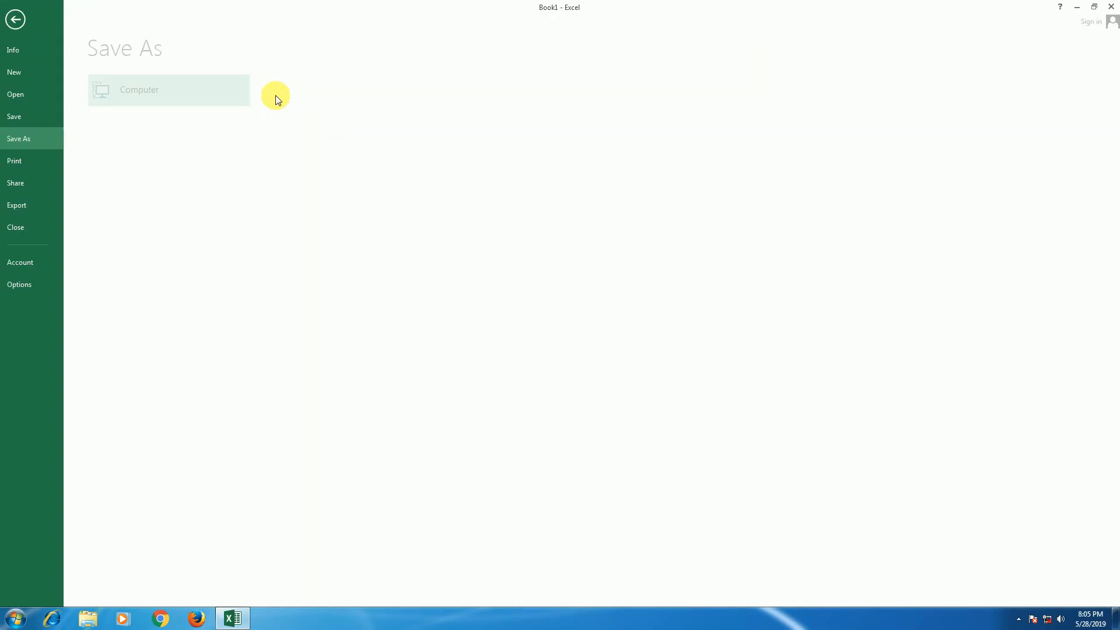
Step: Save the workbook in My Documents as Book13, declining to replace Book1
click(168, 90)
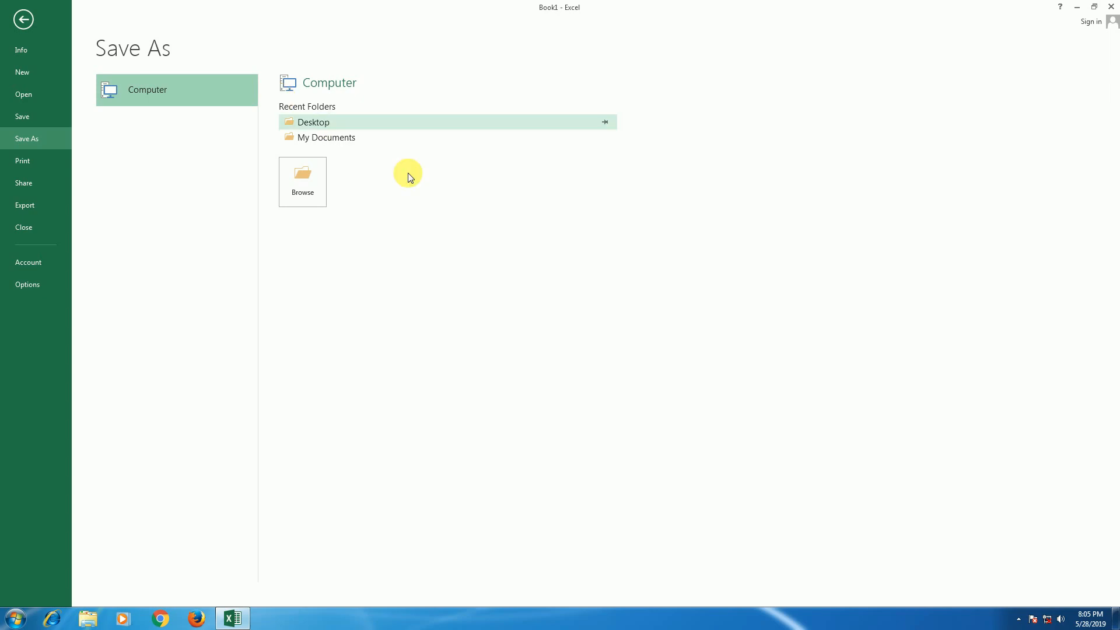
mouse_move(314, 124)
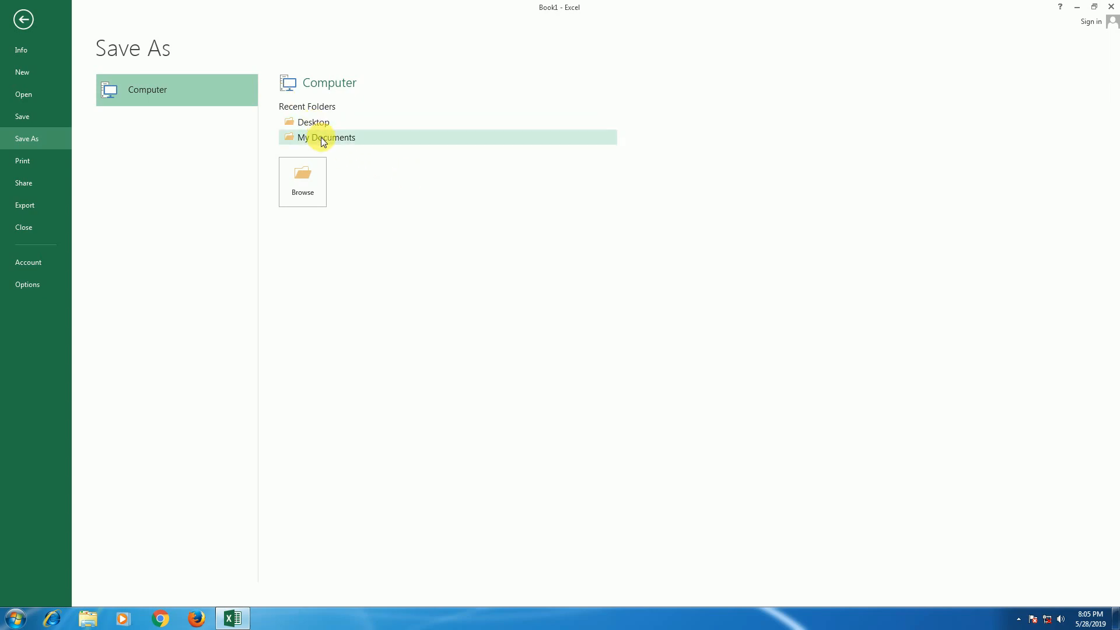
click(326, 137)
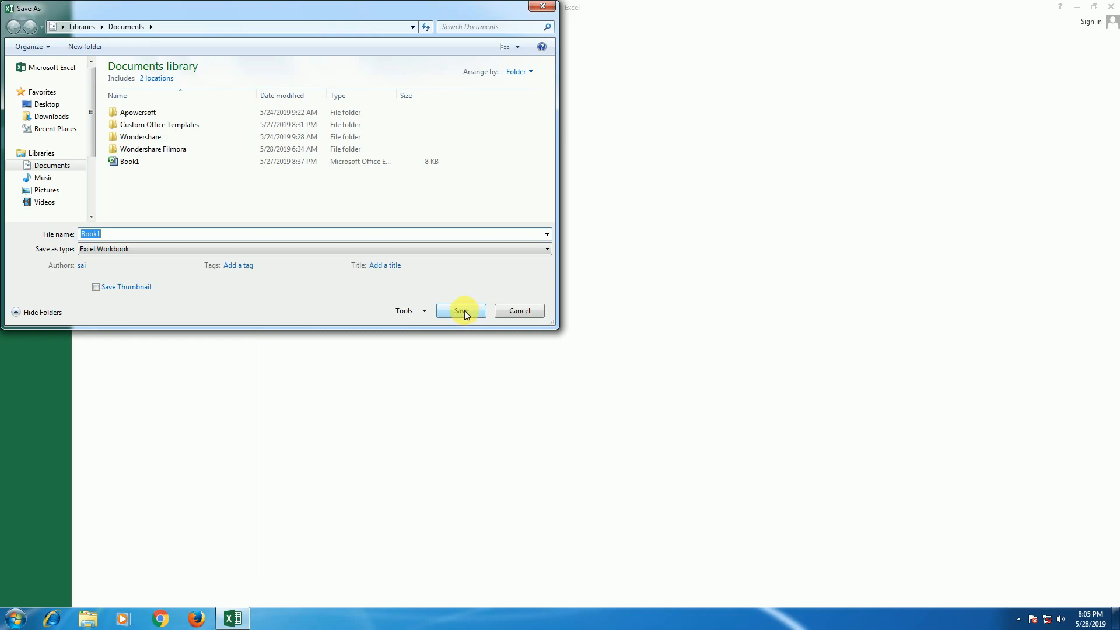
click(461, 311)
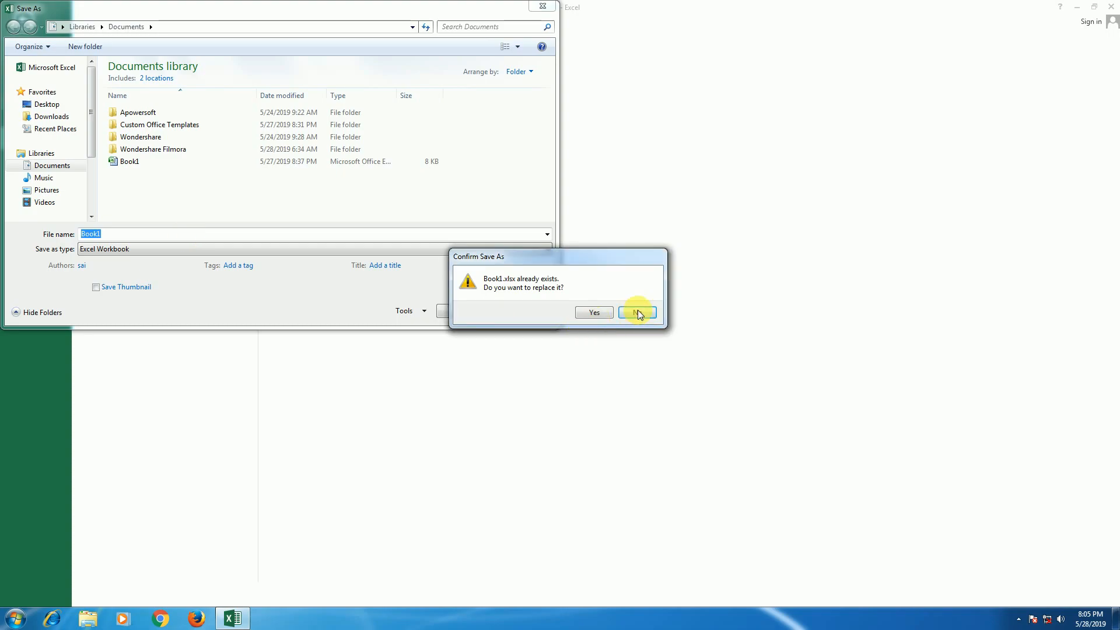
click(638, 313)
text(3)
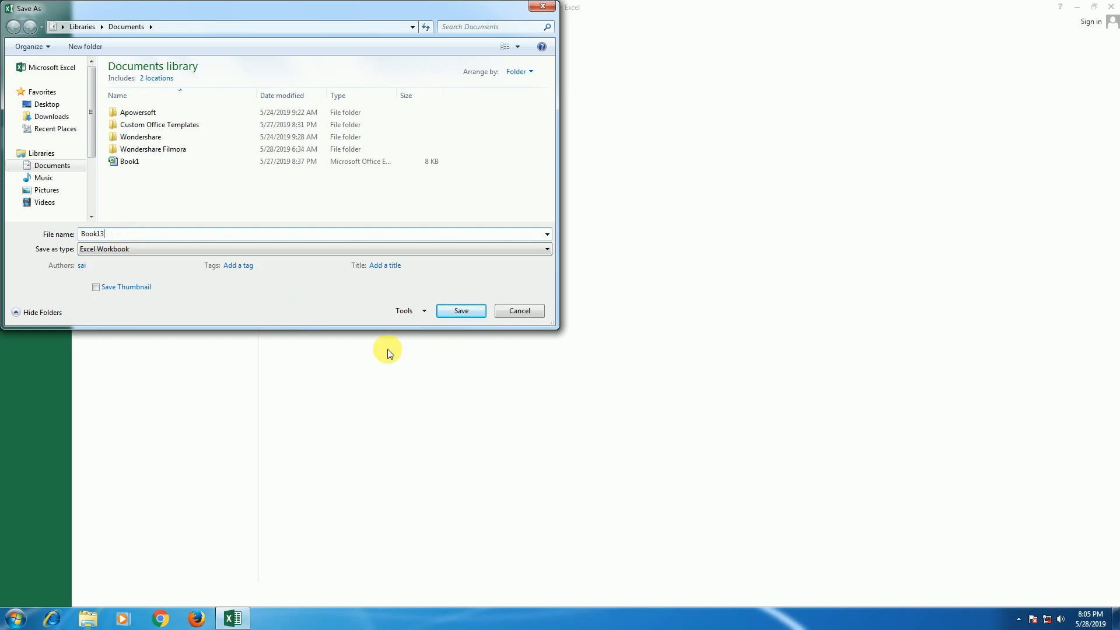
click(461, 311)
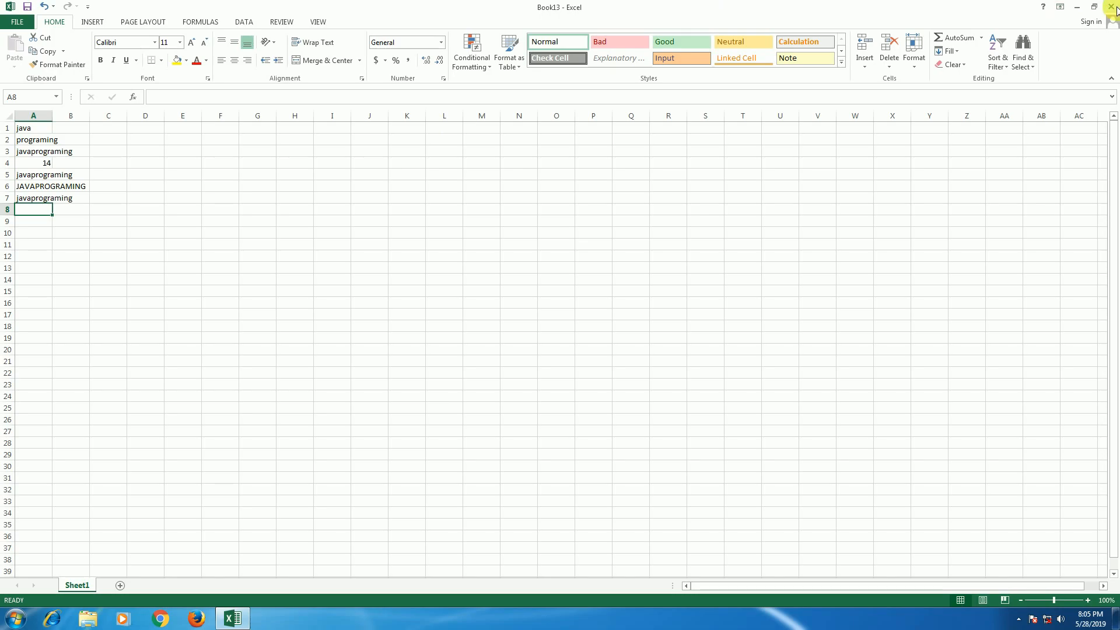
mouse_move(1114, 6)
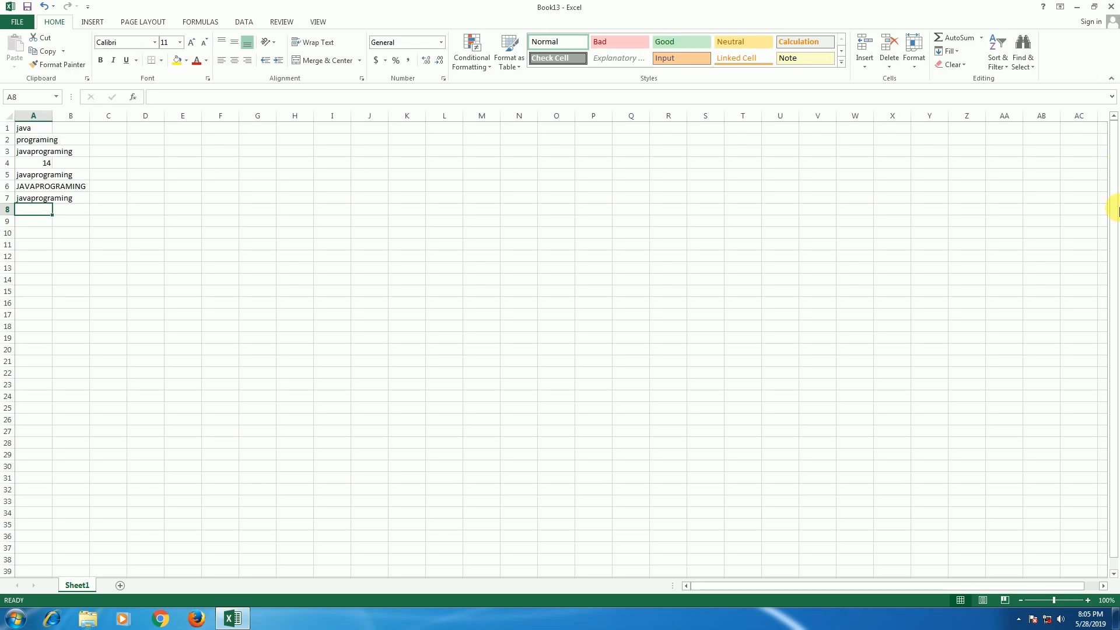
mouse_move(1017, 619)
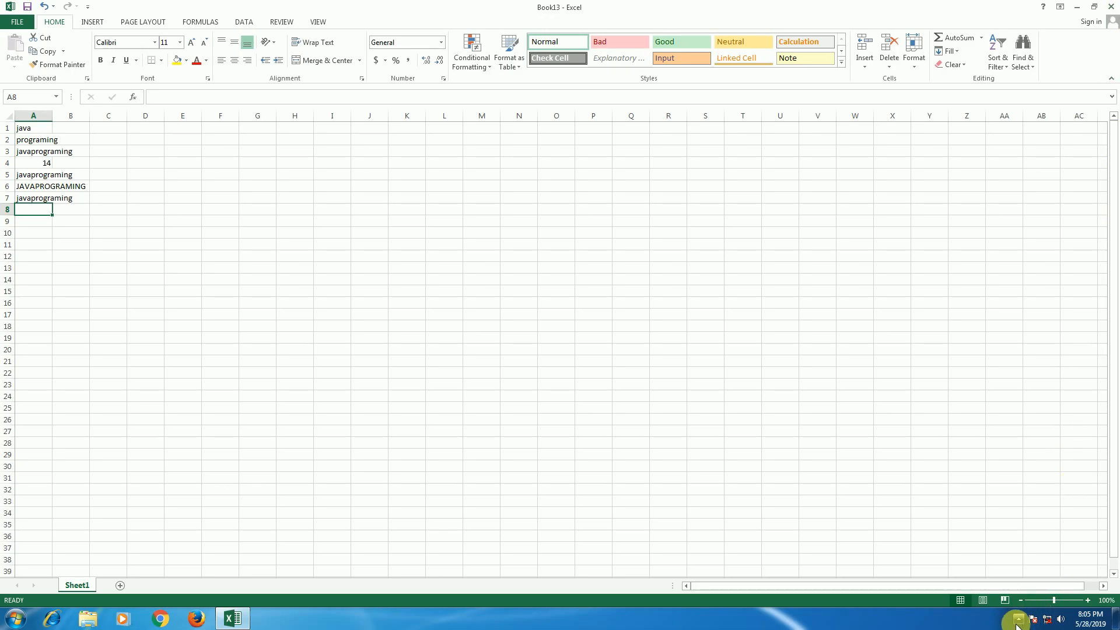